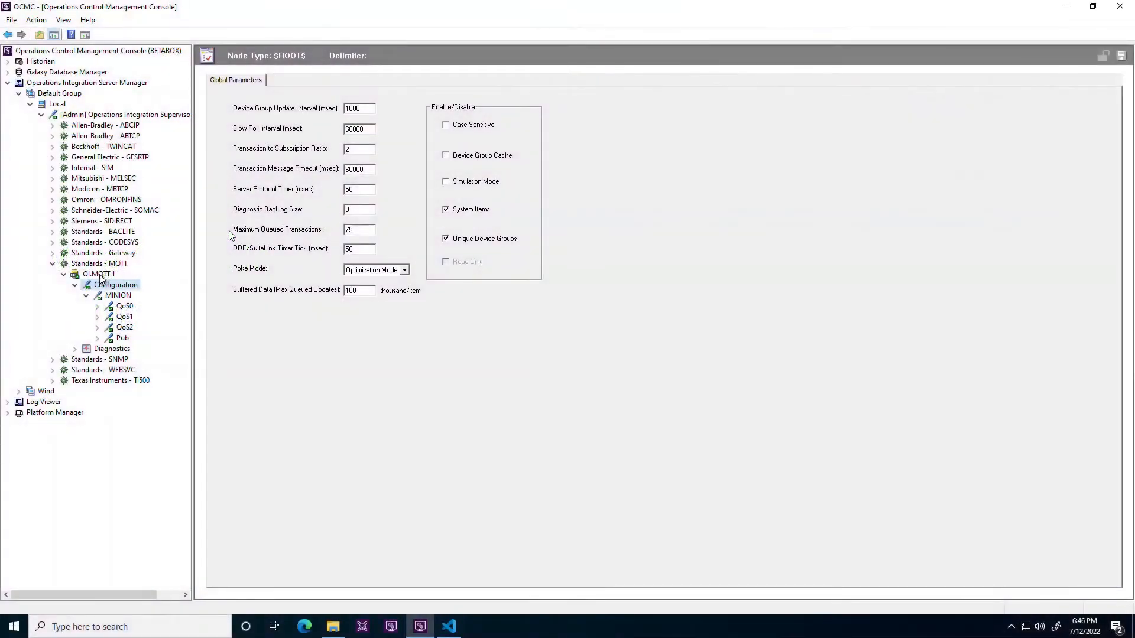
# Step: Enable TLS on port 8883 and client certificate identity for the MINION broker connection
pyautogui.rightClick(116, 284)
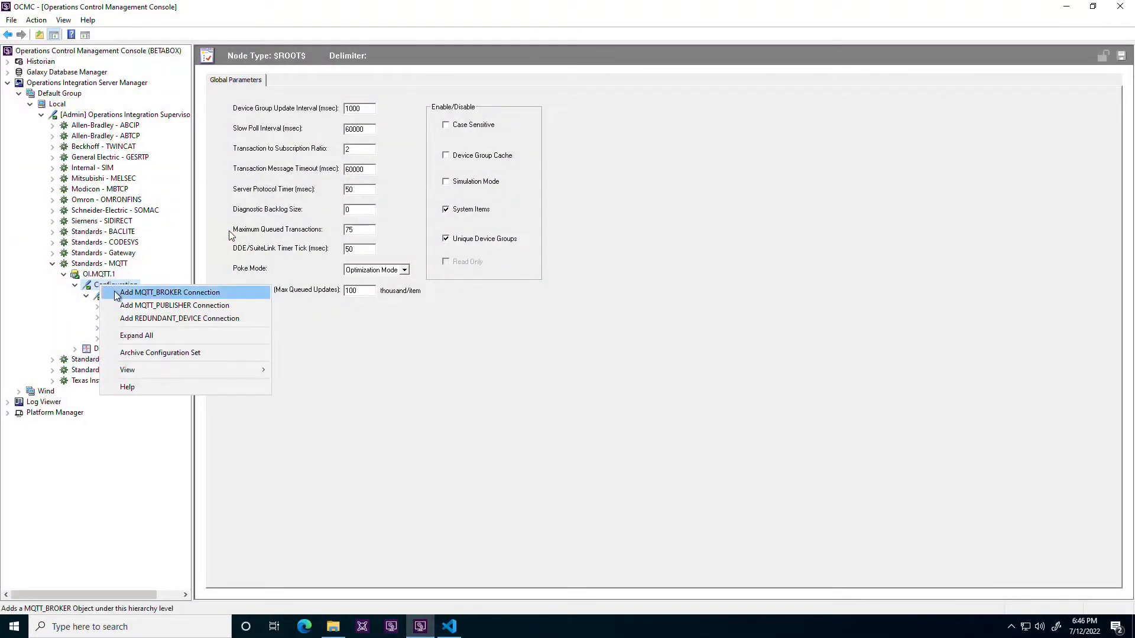
pyautogui.moveTo(127, 300)
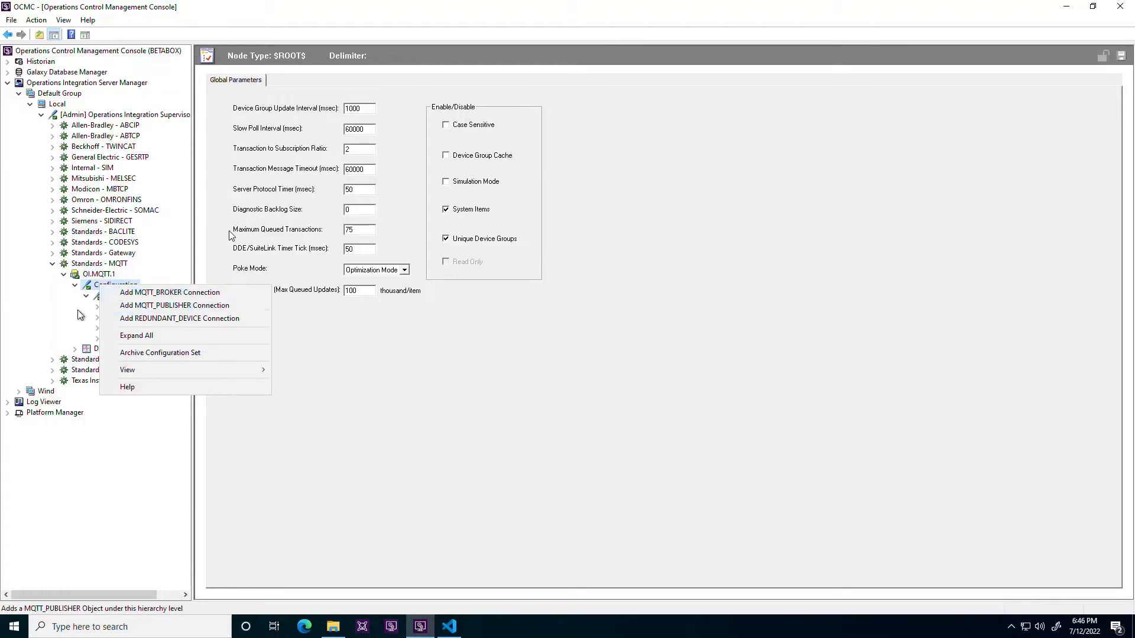
pyautogui.click(170, 291)
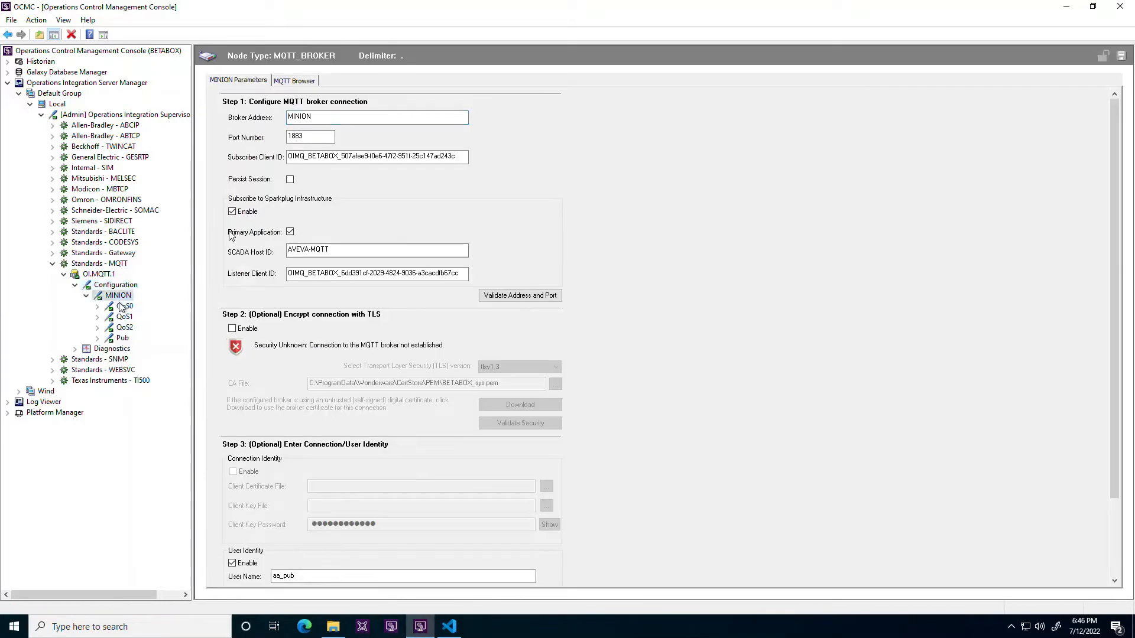
pyautogui.click(232, 327)
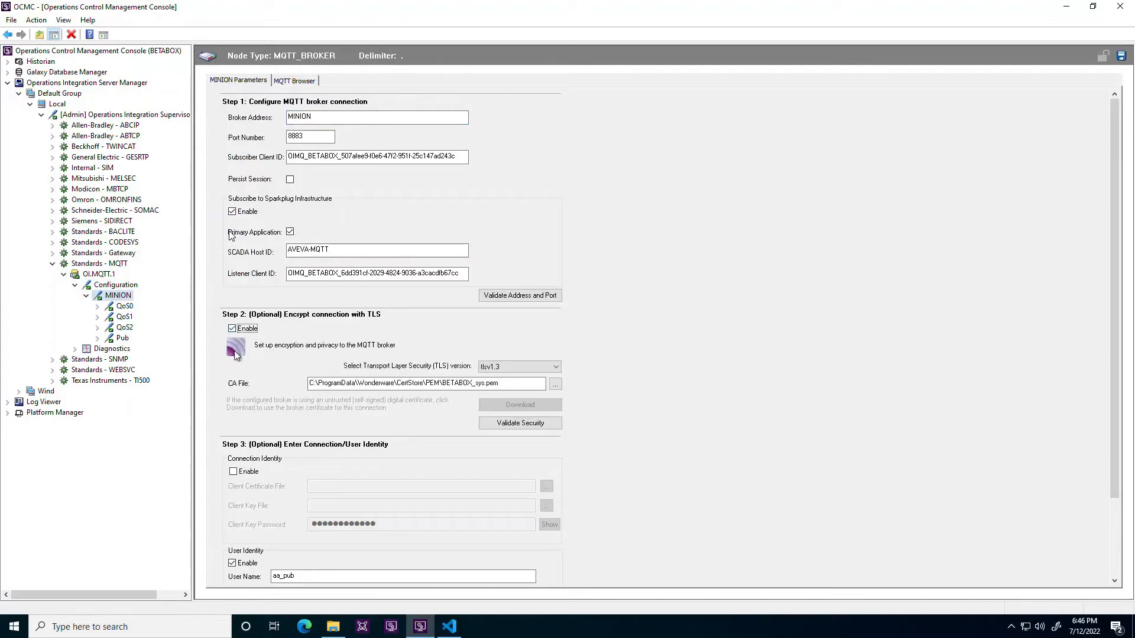
pyautogui.click(232, 472)
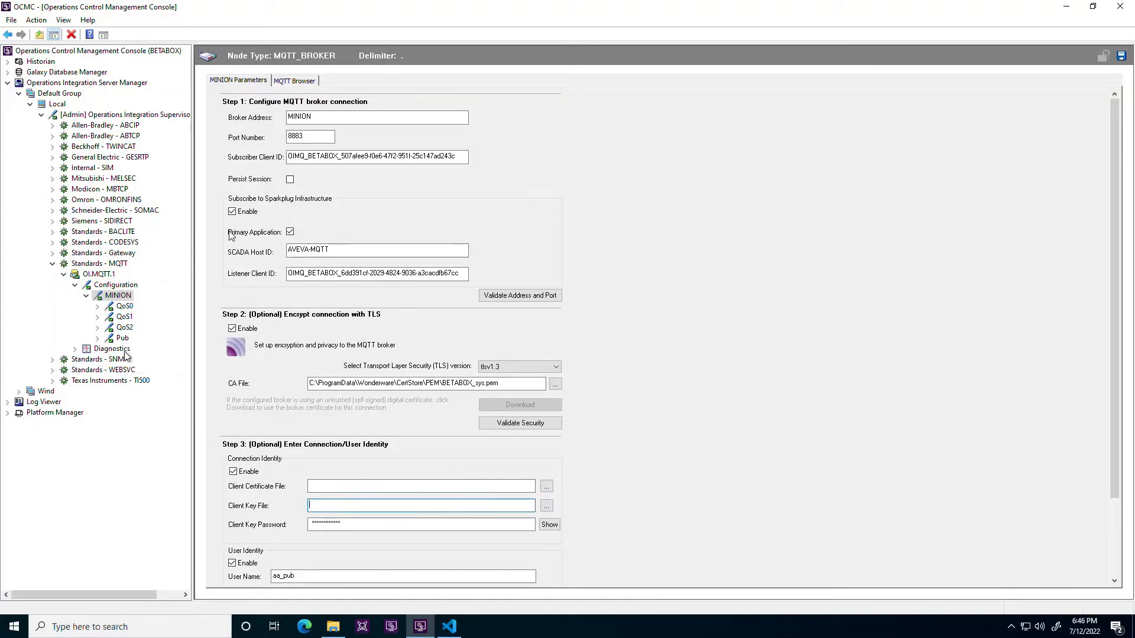
pyautogui.click(122, 338)
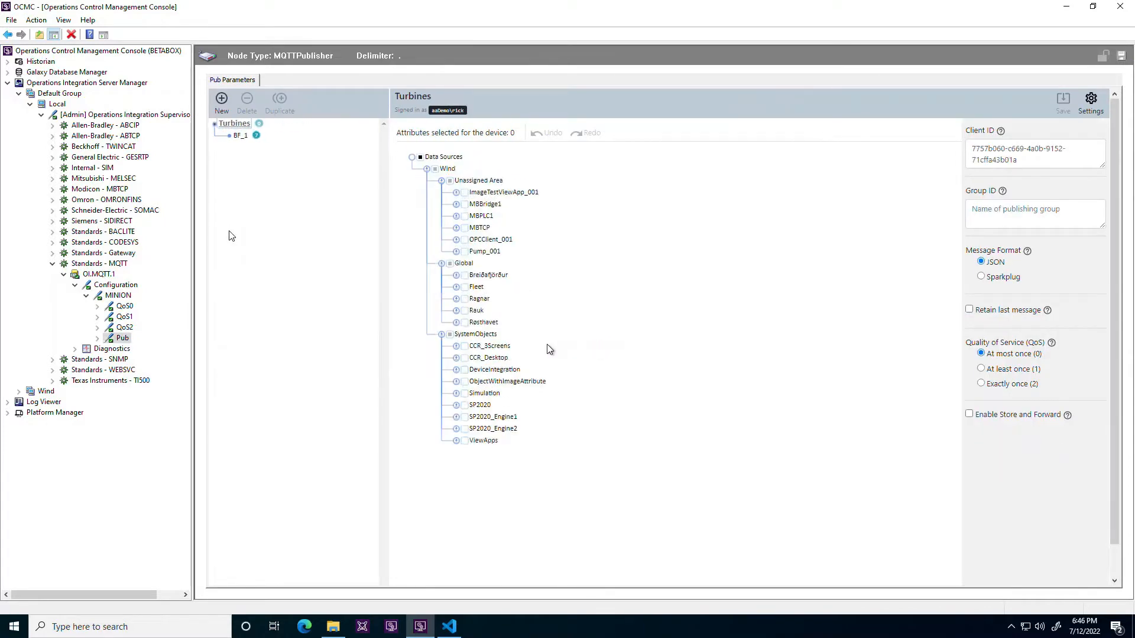
pyautogui.moveTo(649, 375)
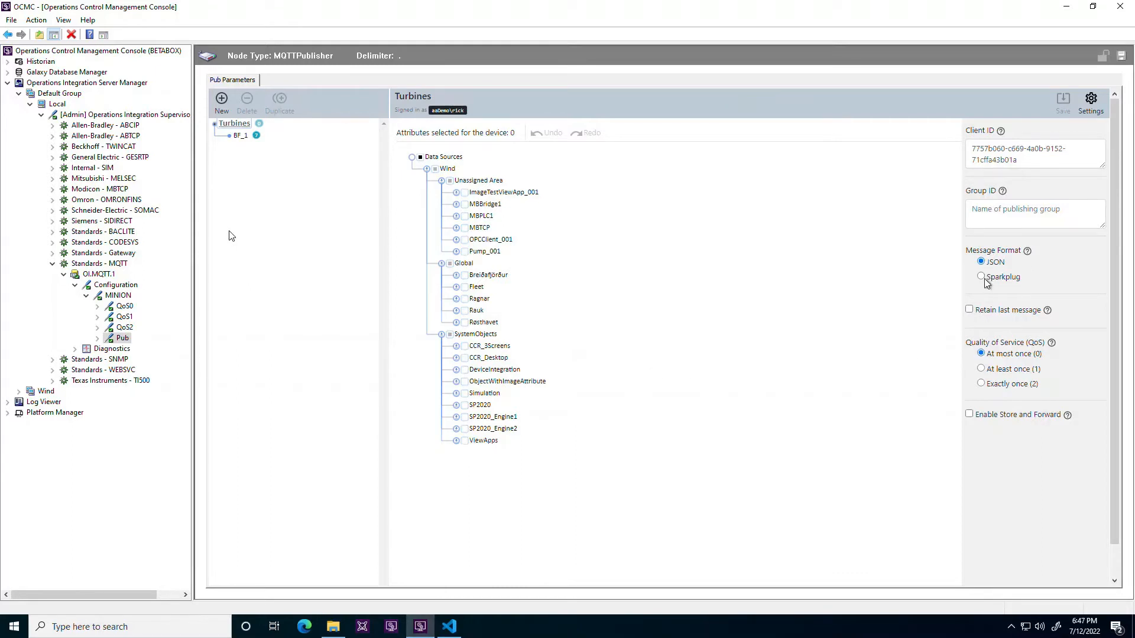
# Step: Save Turbines publishing as Sparkplug with group ID Breidafjordur, then search for MQTT Explorer
pyautogui.click(981, 276)
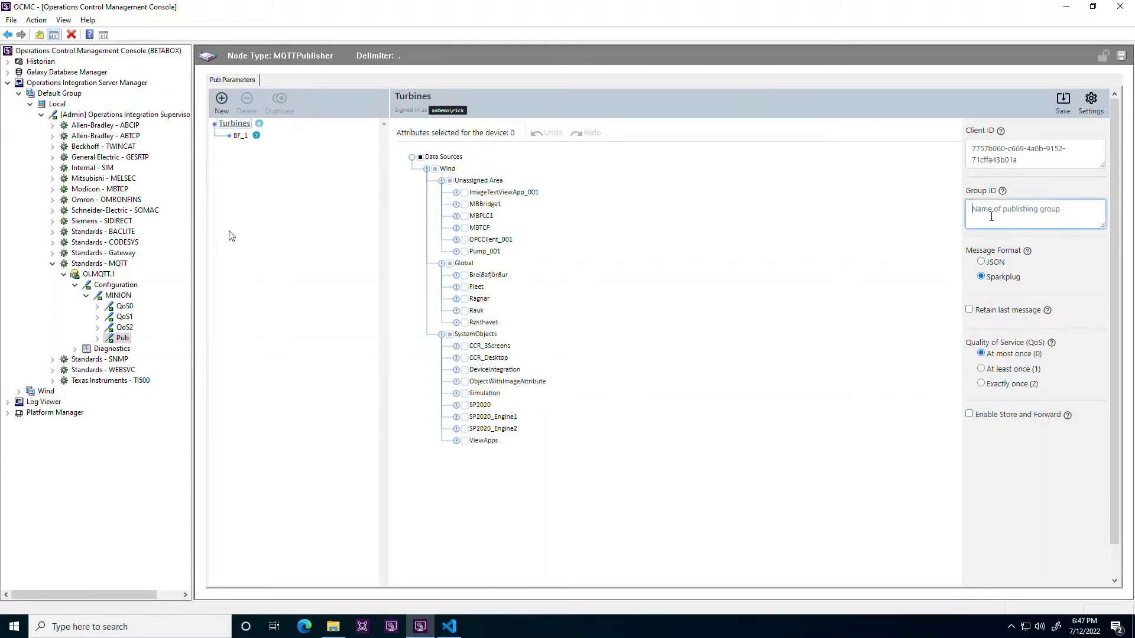
pyautogui.write('Breidafjordur')
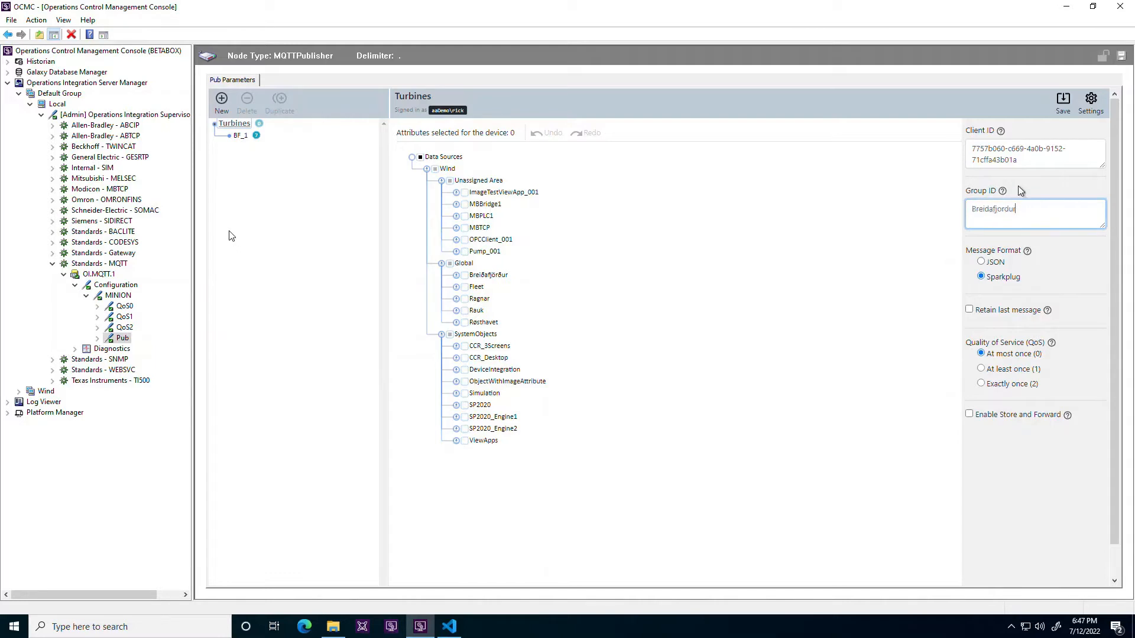
pyautogui.click(1062, 101)
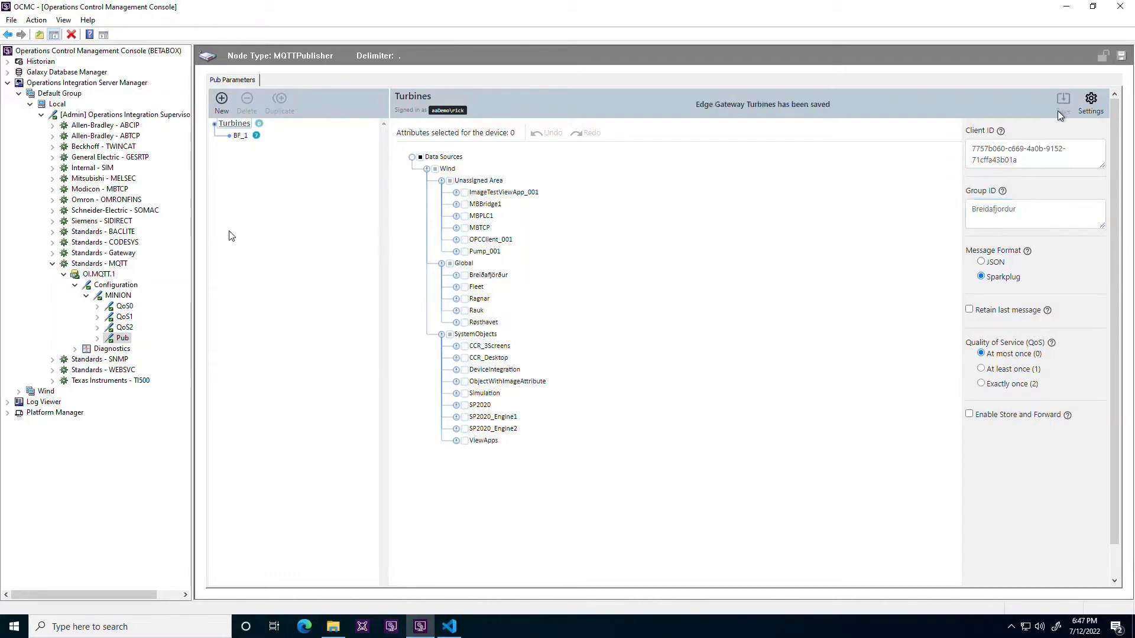
pyautogui.write('mq')
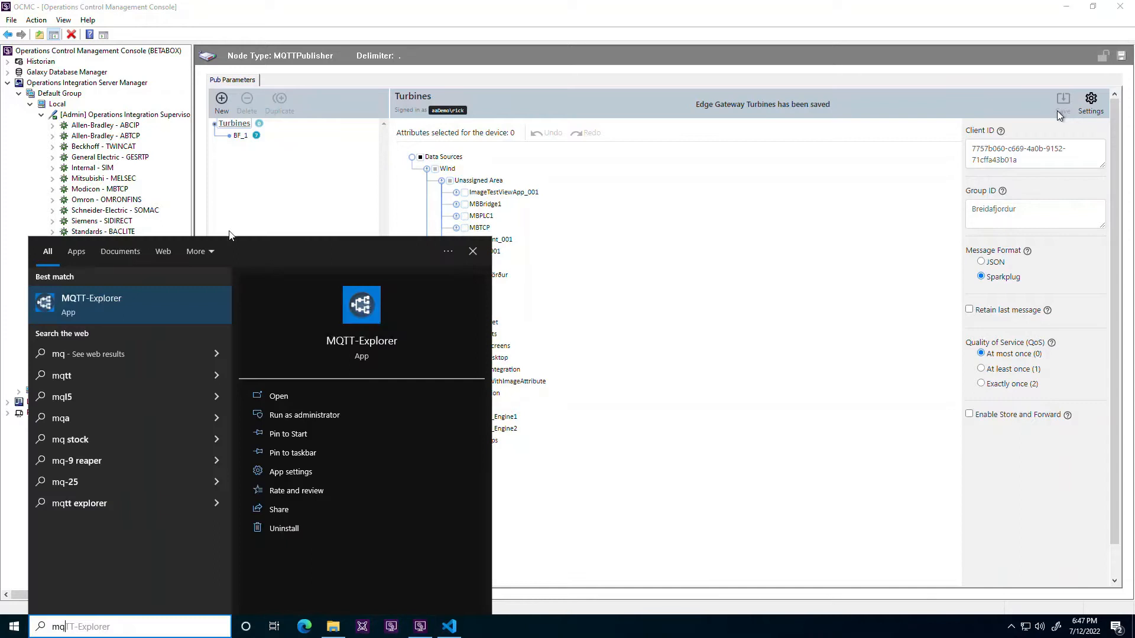
# Step: Connect MQTT Explorer to MINION and expand spBv1.0/Breidafjordur to its NBIRTH, NDATA, DBIRTH and DDATA topics
pyautogui.click(472, 250)
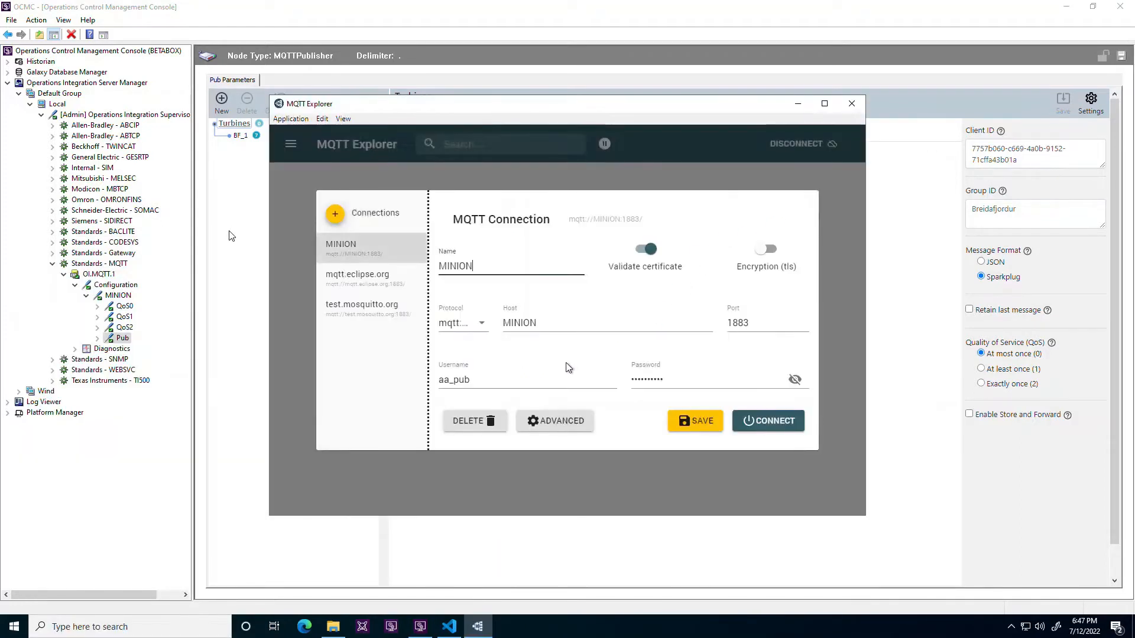
pyautogui.click(768, 421)
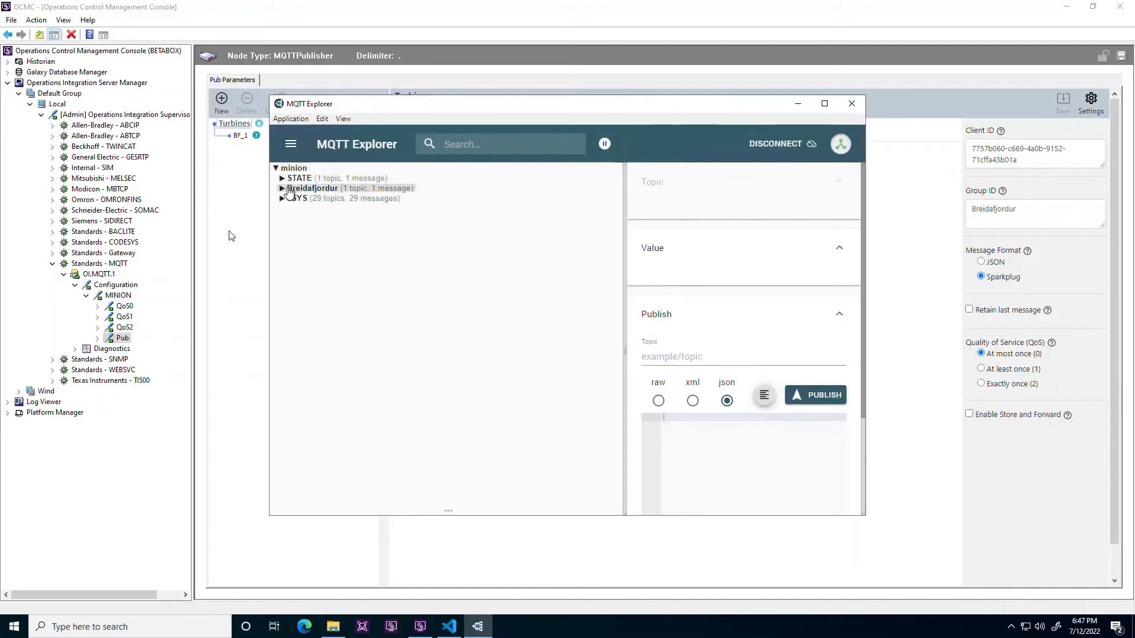
pyautogui.click(302, 208)
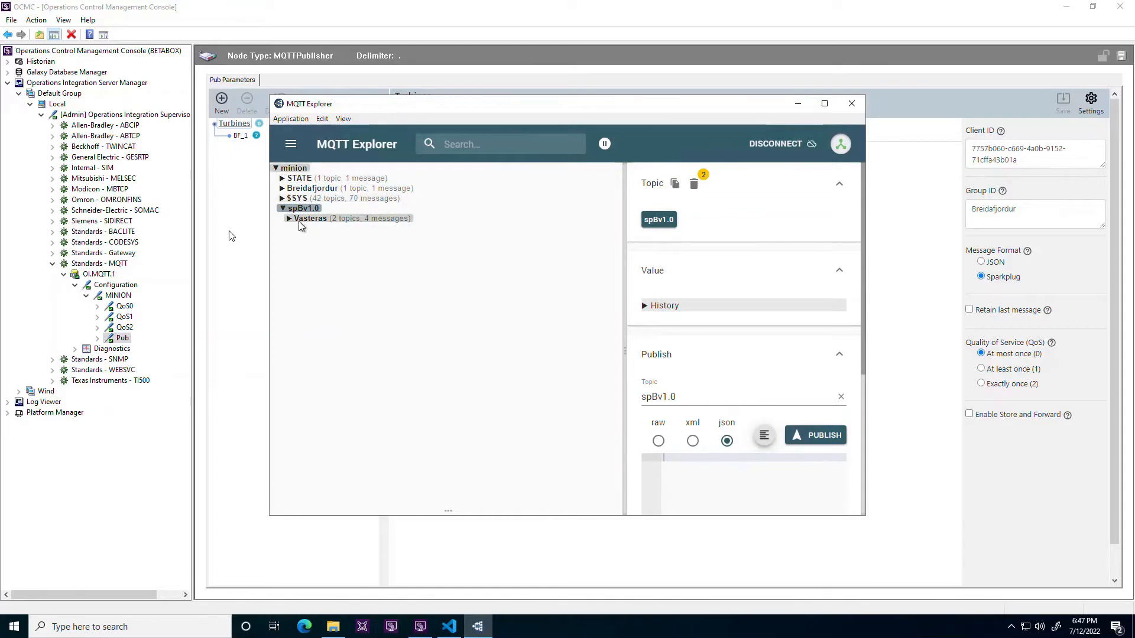
pyautogui.click(310, 218)
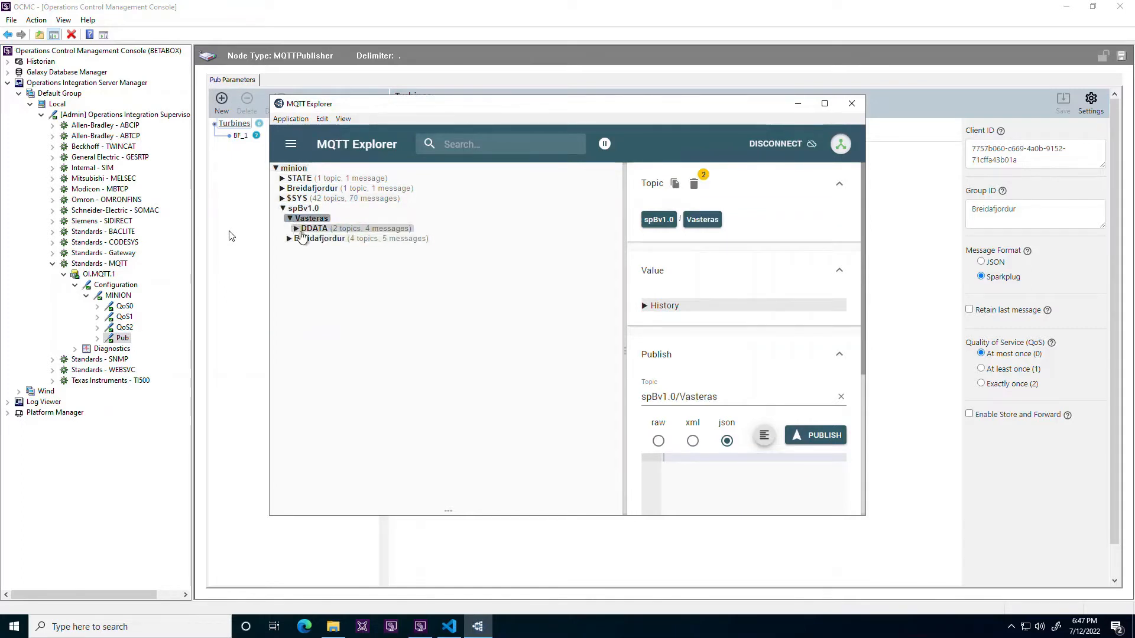
pyautogui.click(320, 248)
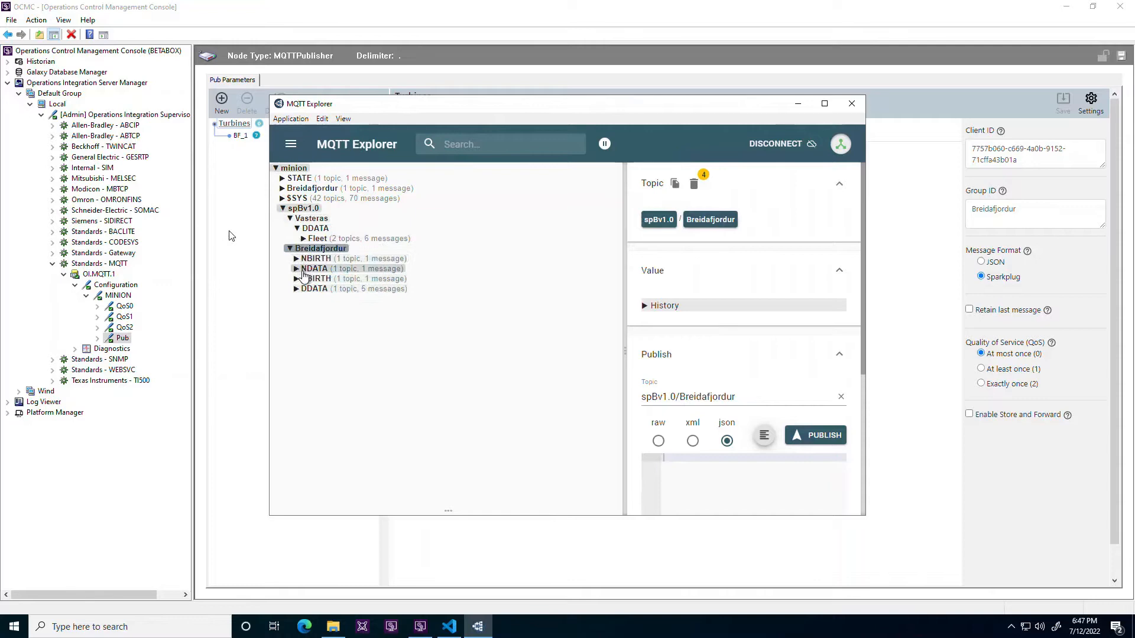
pyautogui.click(314, 268)
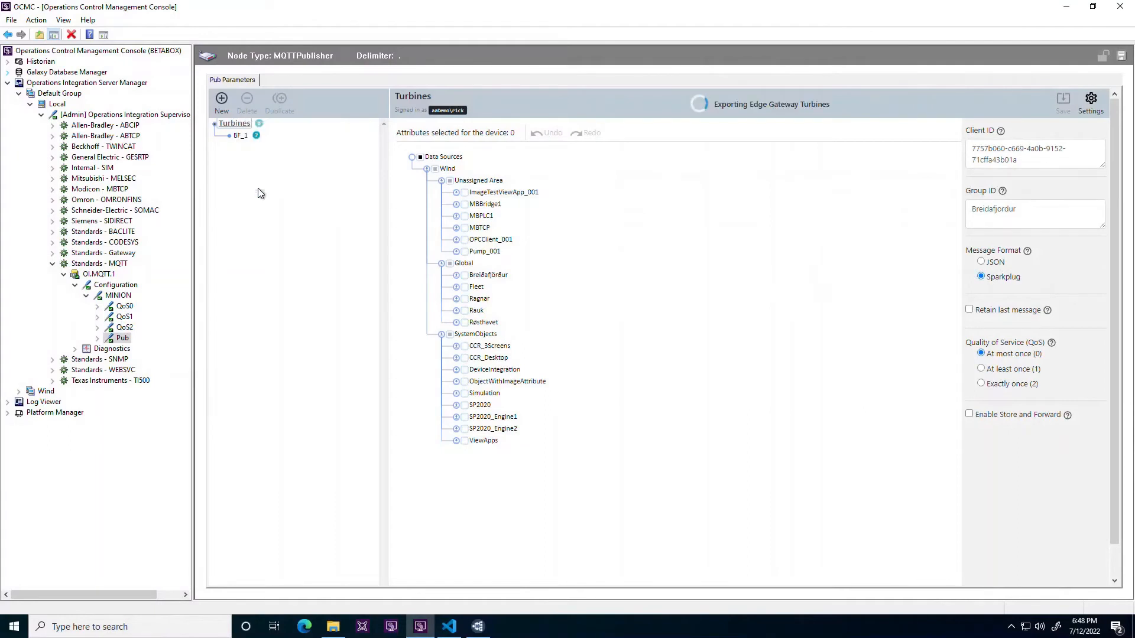
# Step: Save the Turbines gateway export as Turbines.all.oicfg on the Desktop
pyautogui.click(1062, 98)
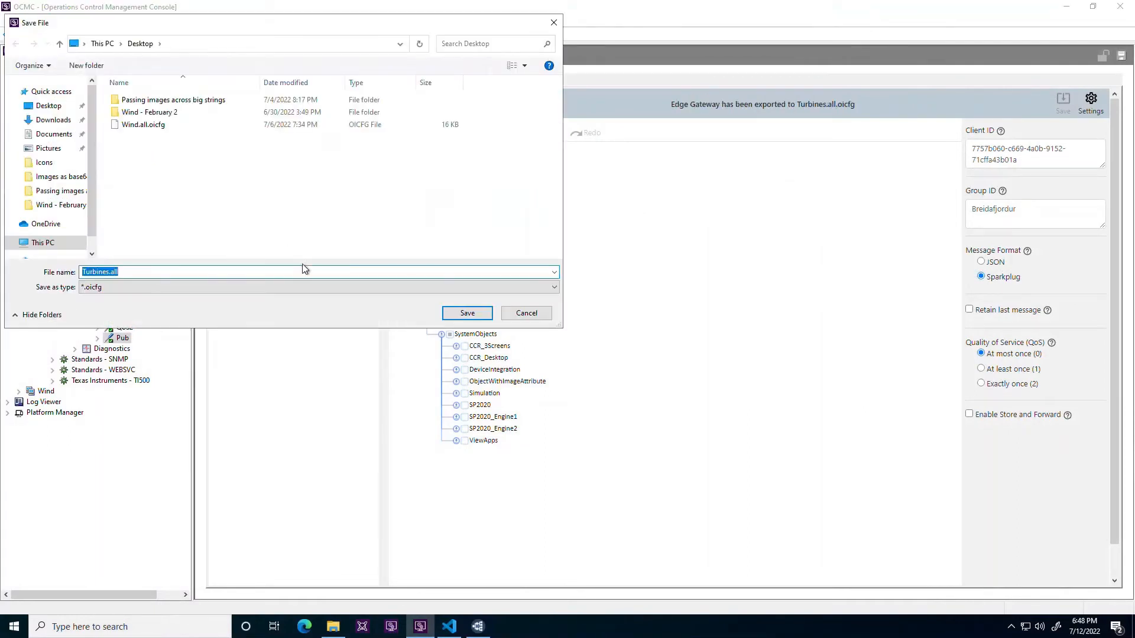
pyautogui.click(467, 312)
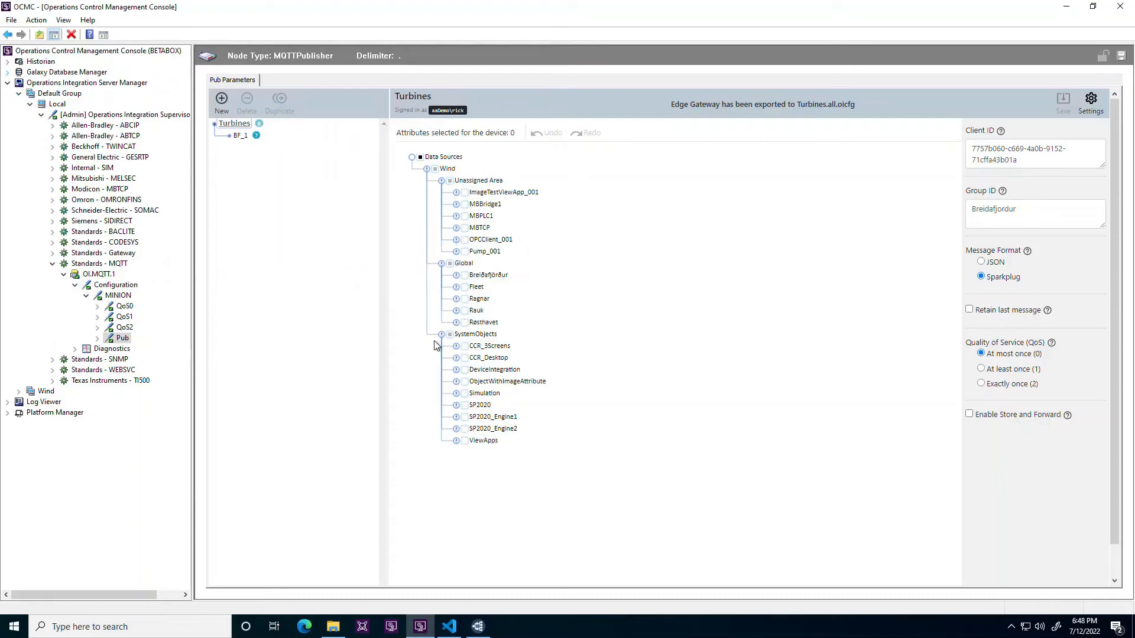
# Step: View Wind.all.oicfg in VS Code, folding the first Device to inspect BF_2's attributes
pyautogui.click(449, 627)
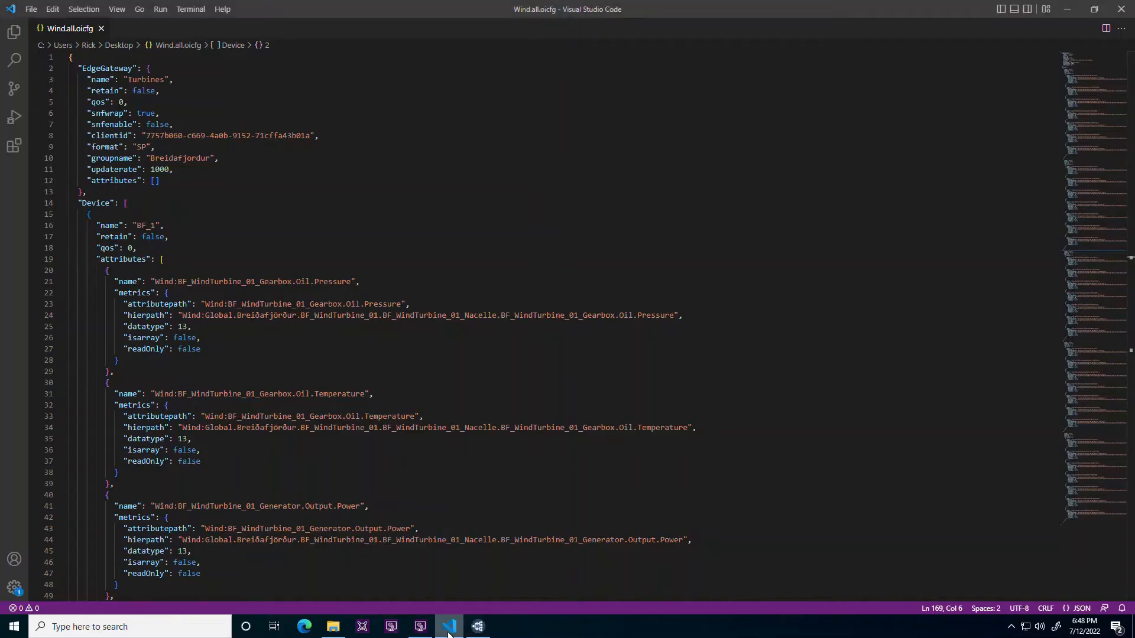
pyautogui.moveTo(64, 226)
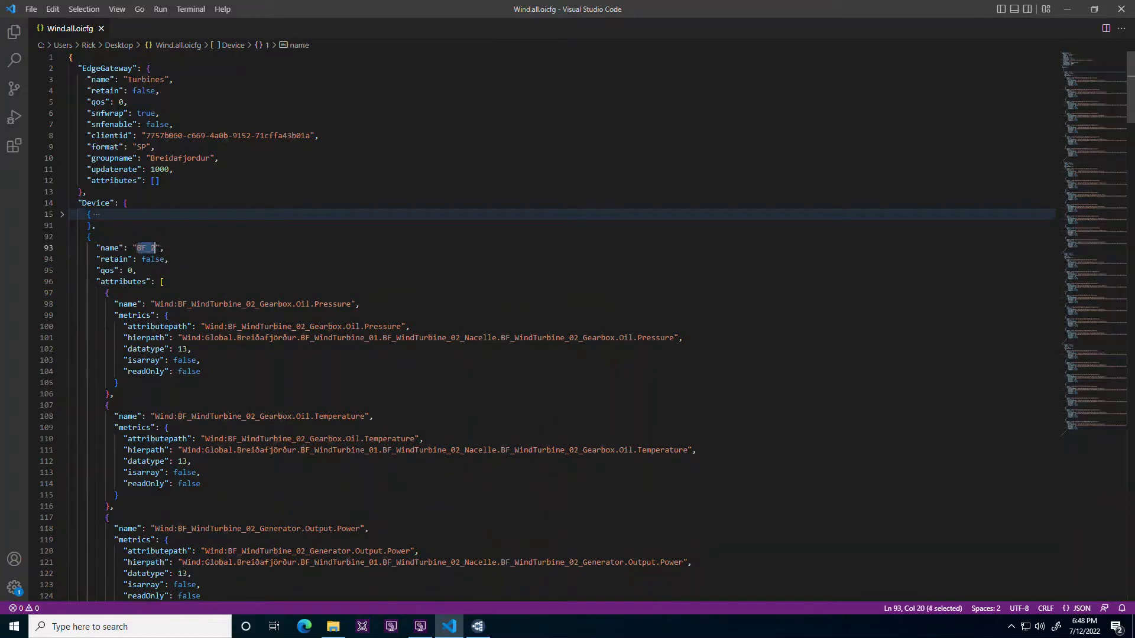
pyautogui.click(62, 236)
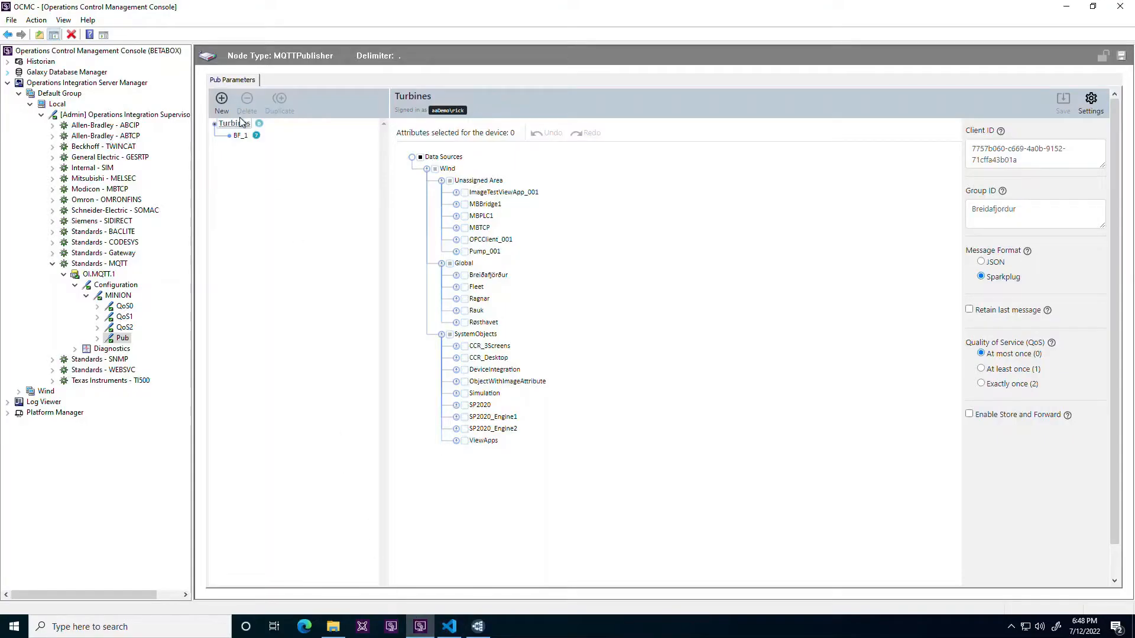
# Step: Import Wind.all.oicfg into Turbines and check the new BF_3, BF_4 and BF_5 devices
pyautogui.rightClick(233, 123)
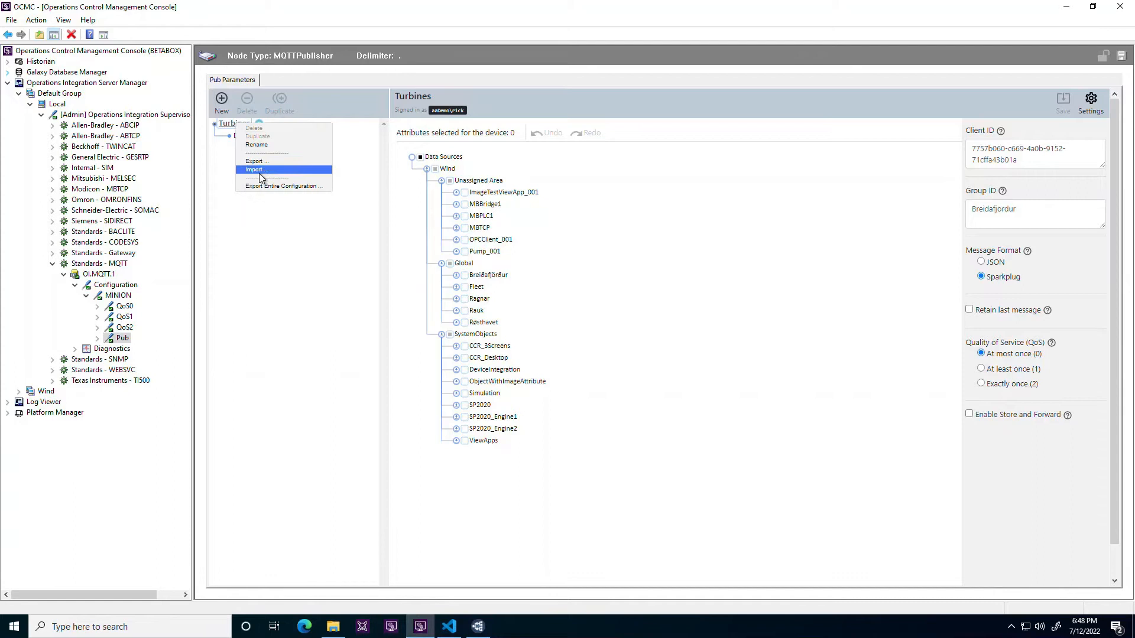
pyautogui.click(255, 169)
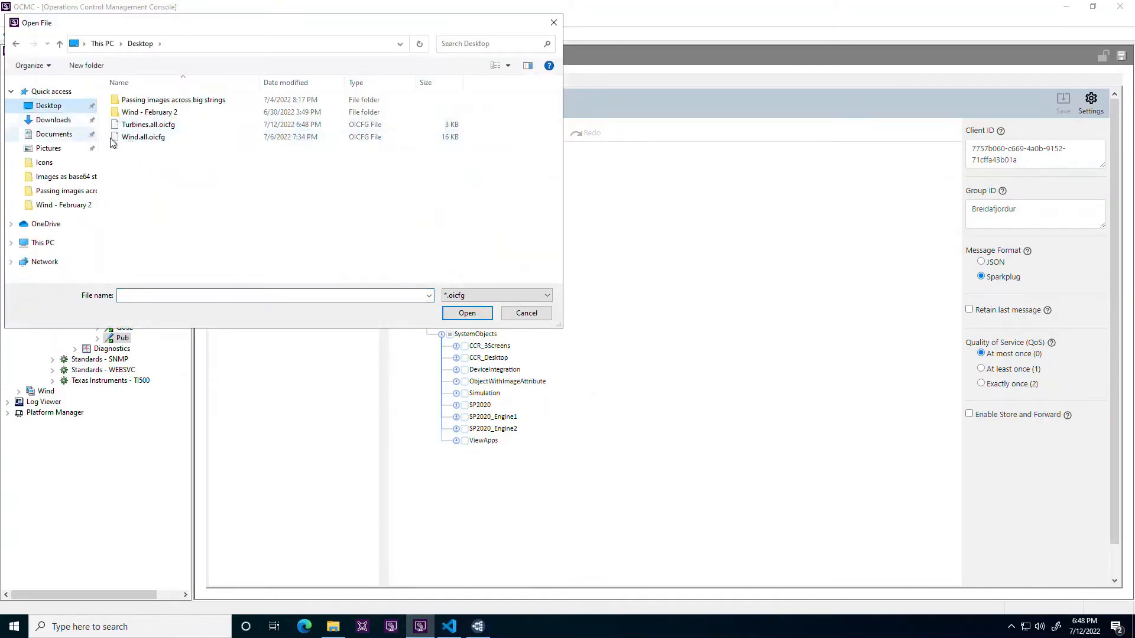
pyautogui.click(465, 312)
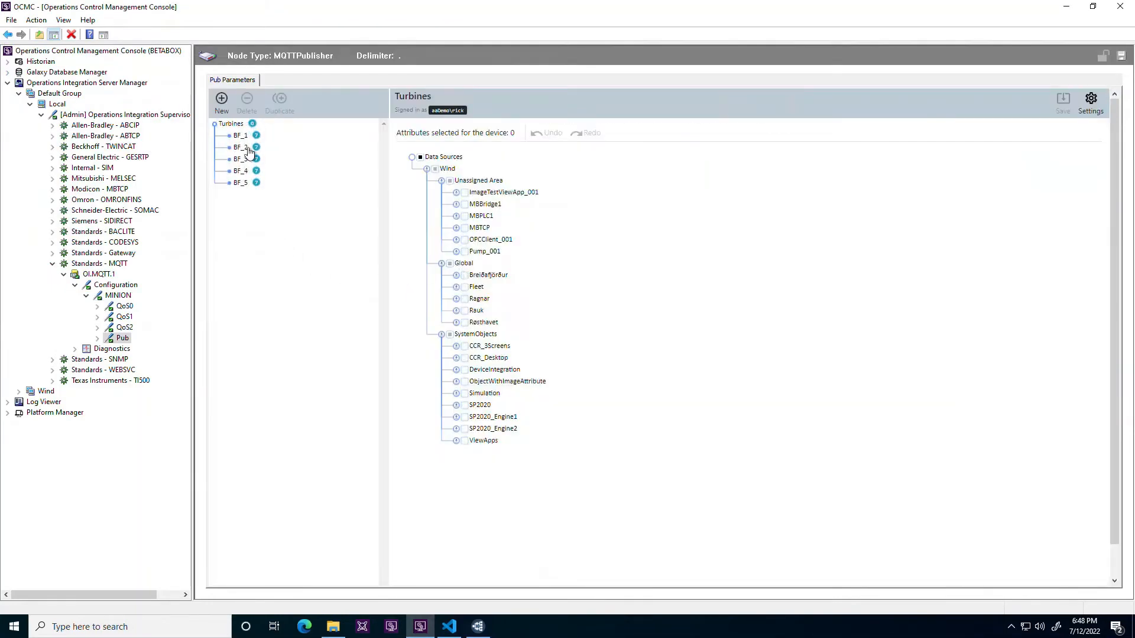
pyautogui.click(240, 158)
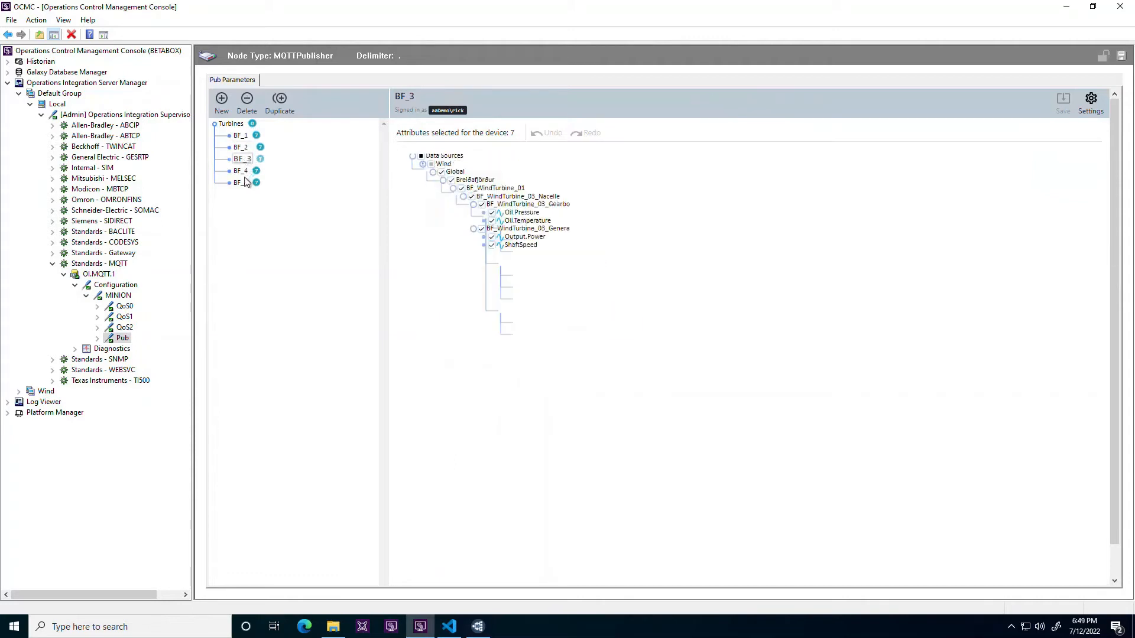
pyautogui.click(241, 170)
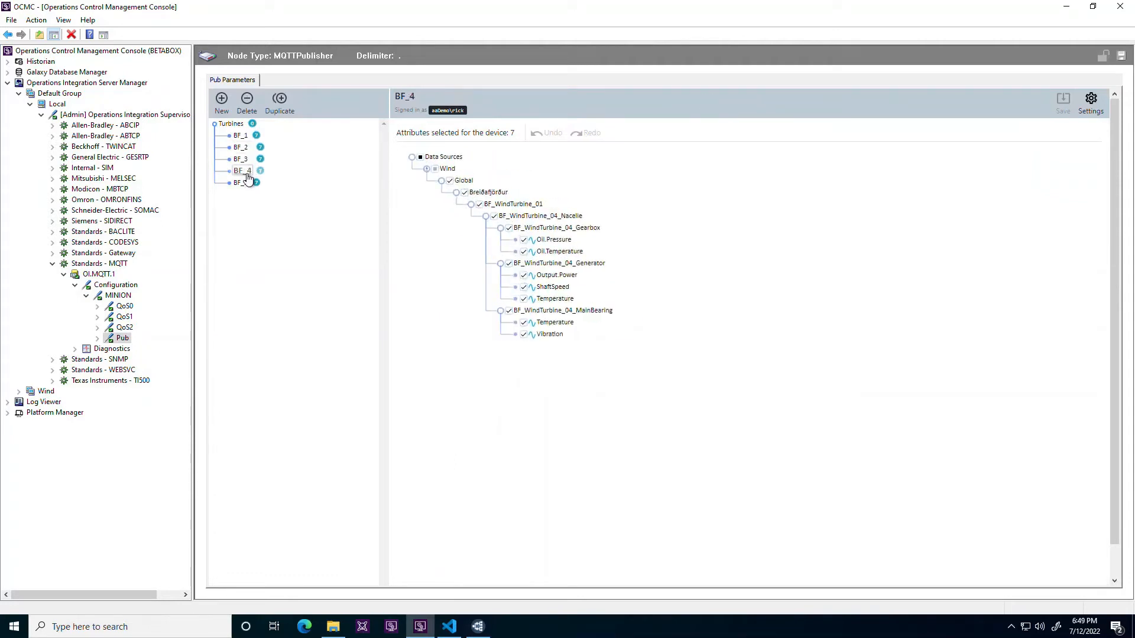
pyautogui.click(221, 102)
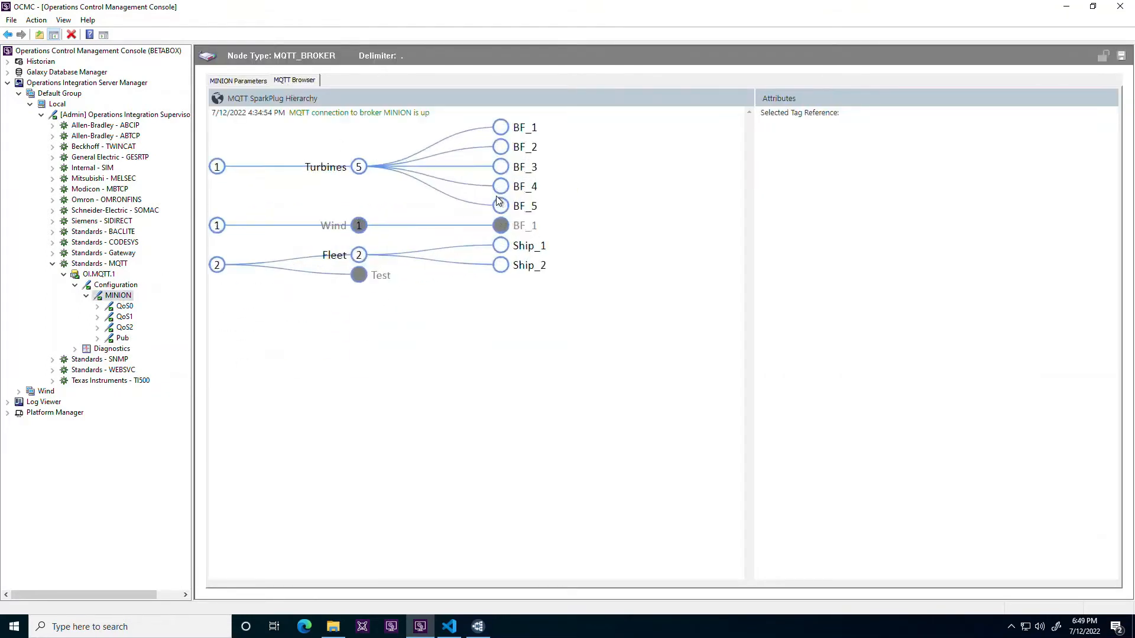
# Step: Show BF_1 then BF_3's tag tree of nacelle, gearbox, generator and main bearing attributes
pyautogui.click(498, 126)
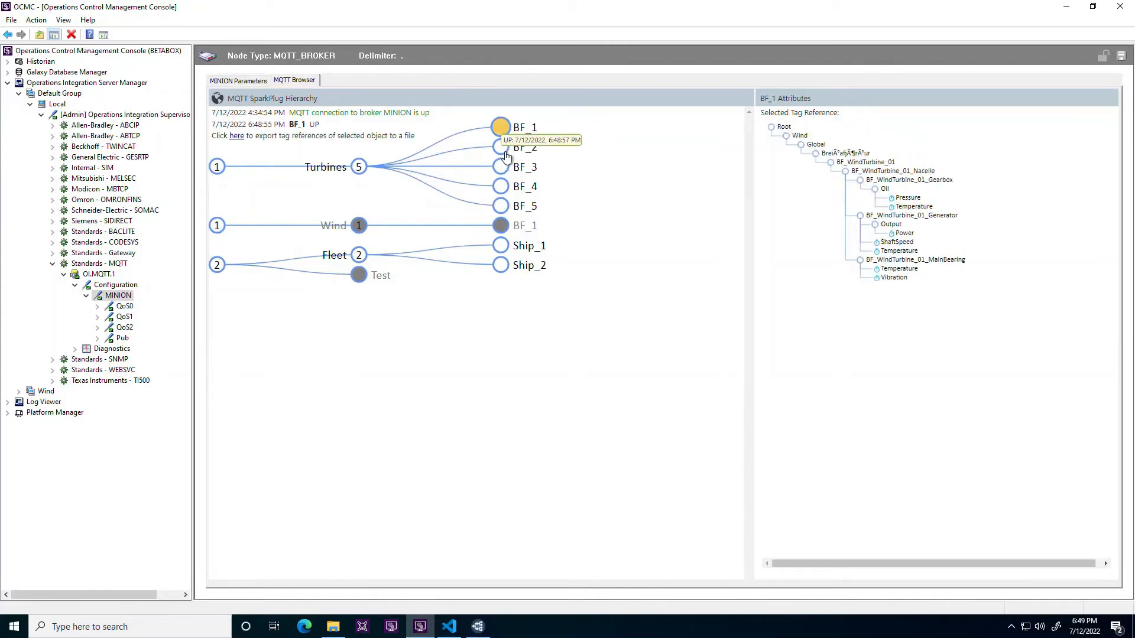
pyautogui.click(499, 166)
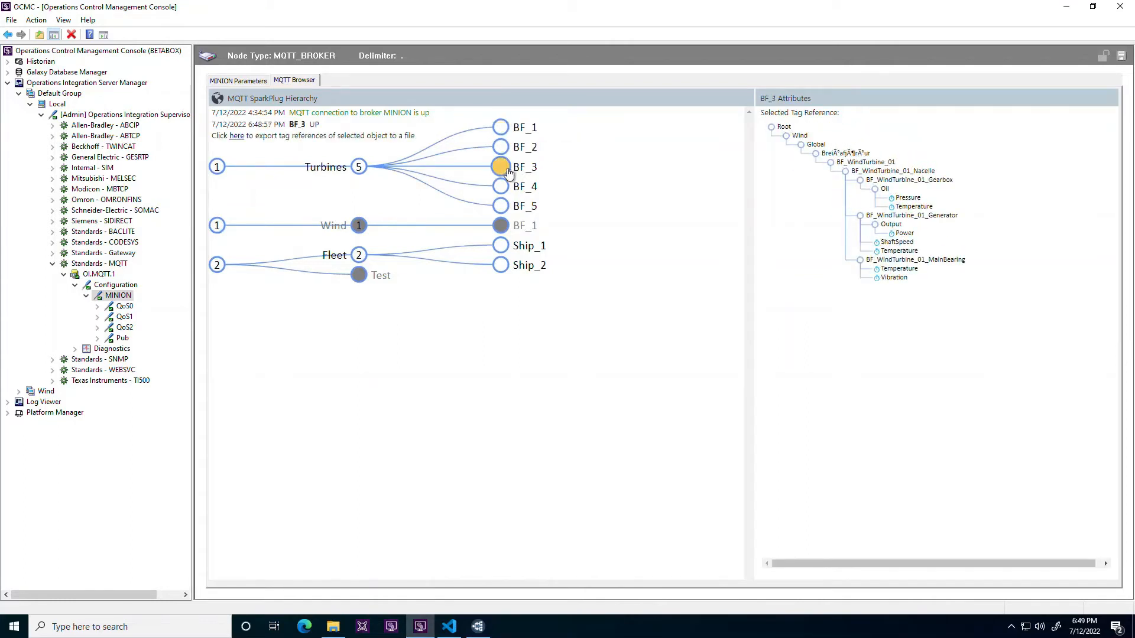
pyautogui.click(500, 167)
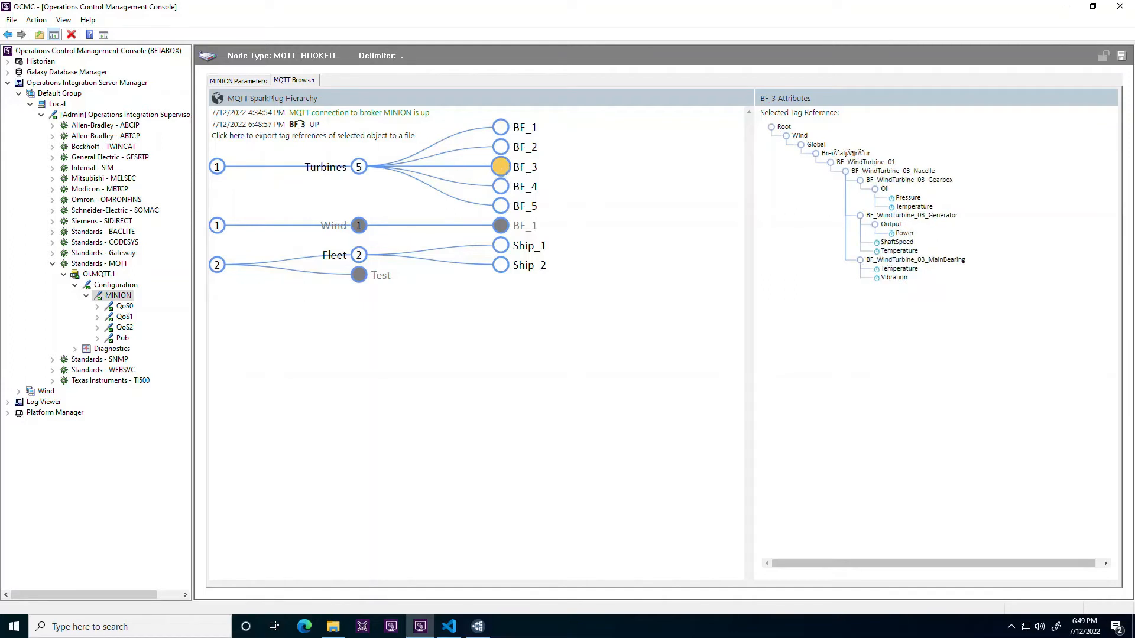
pyautogui.moveTo(709, 180)
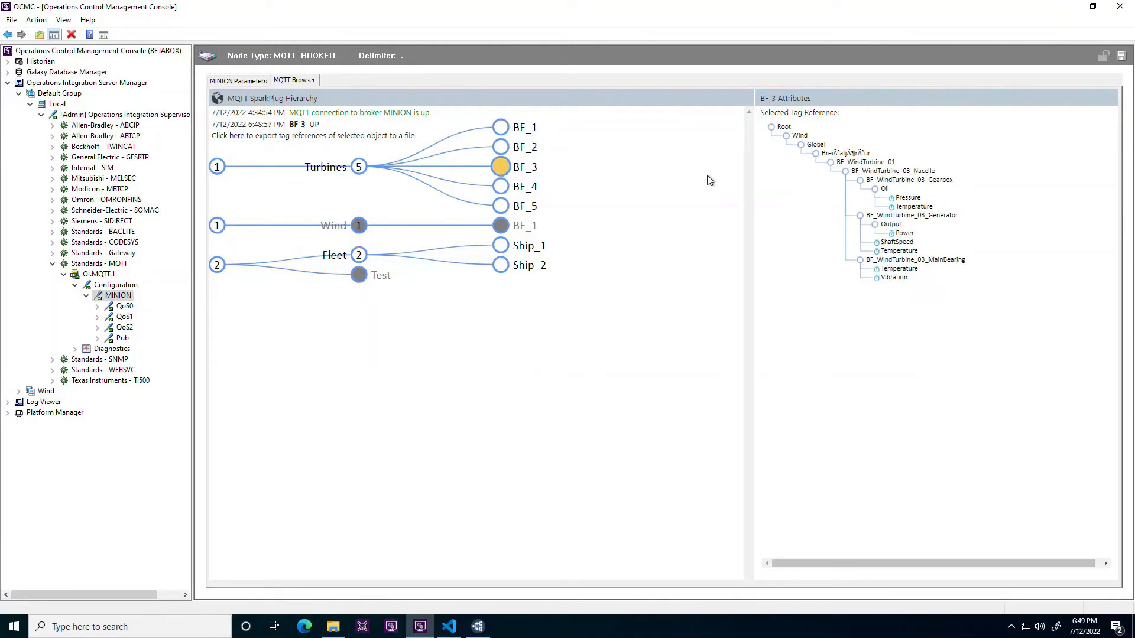
pyautogui.moveTo(894, 195)
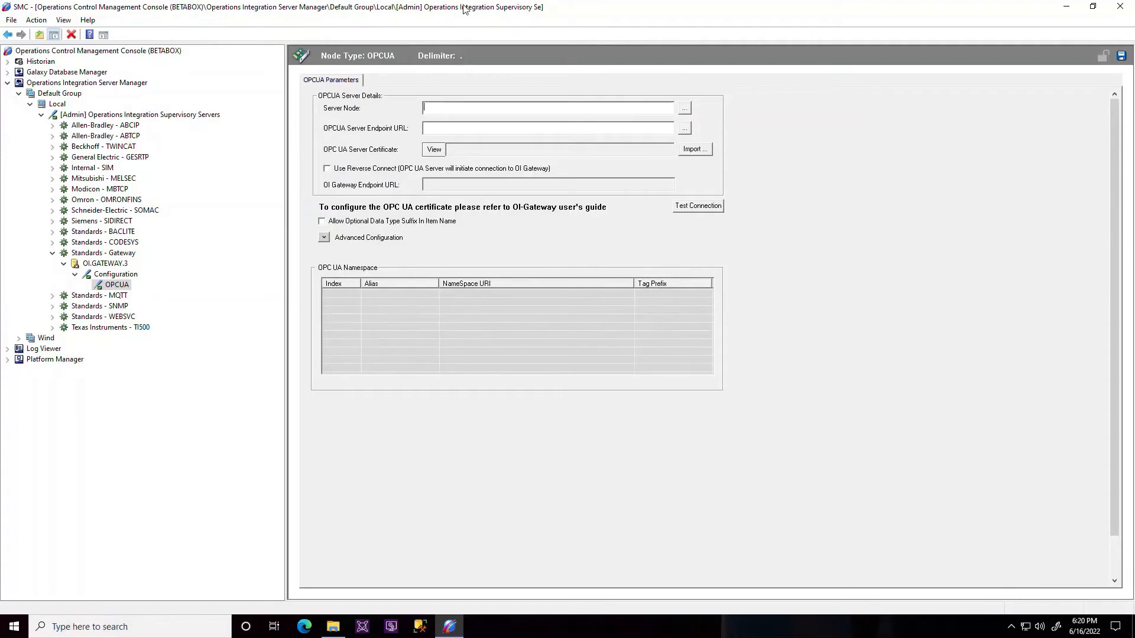
# Step: Point the OPCUA node at server MINION and import the uaservercpp certificate
pyautogui.write('MINION')
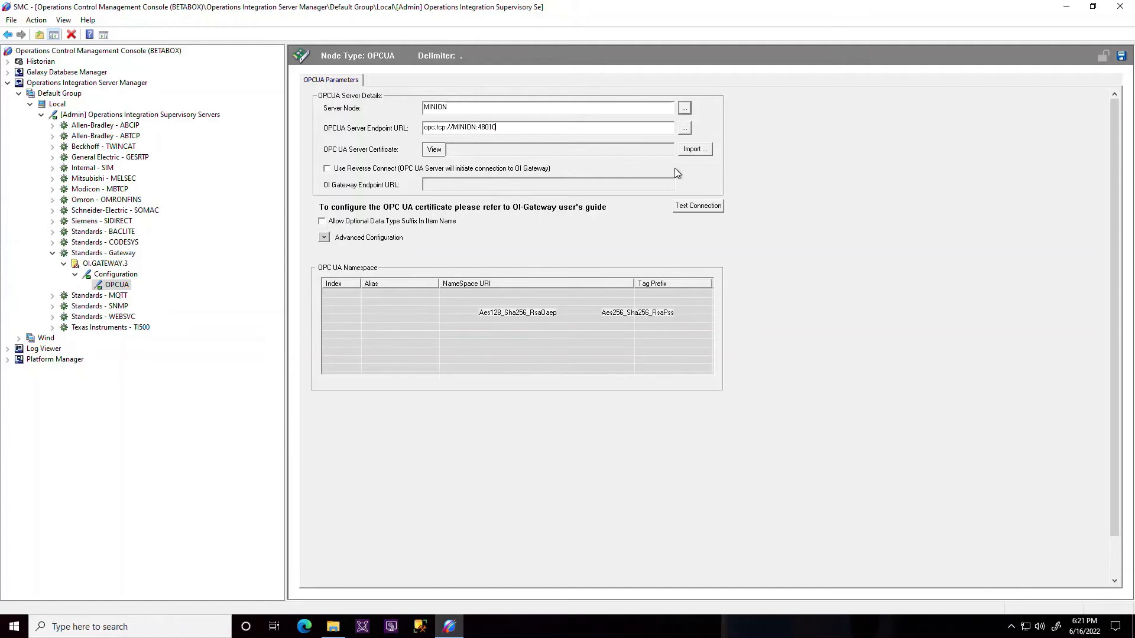
pyautogui.click(692, 149)
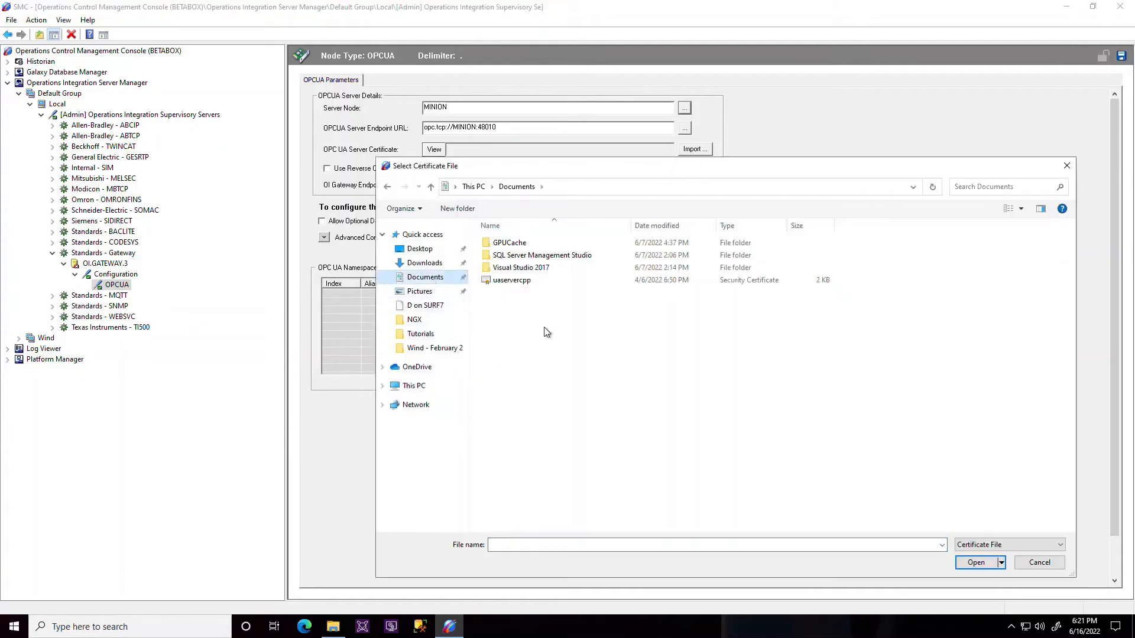
pyautogui.click(512, 280)
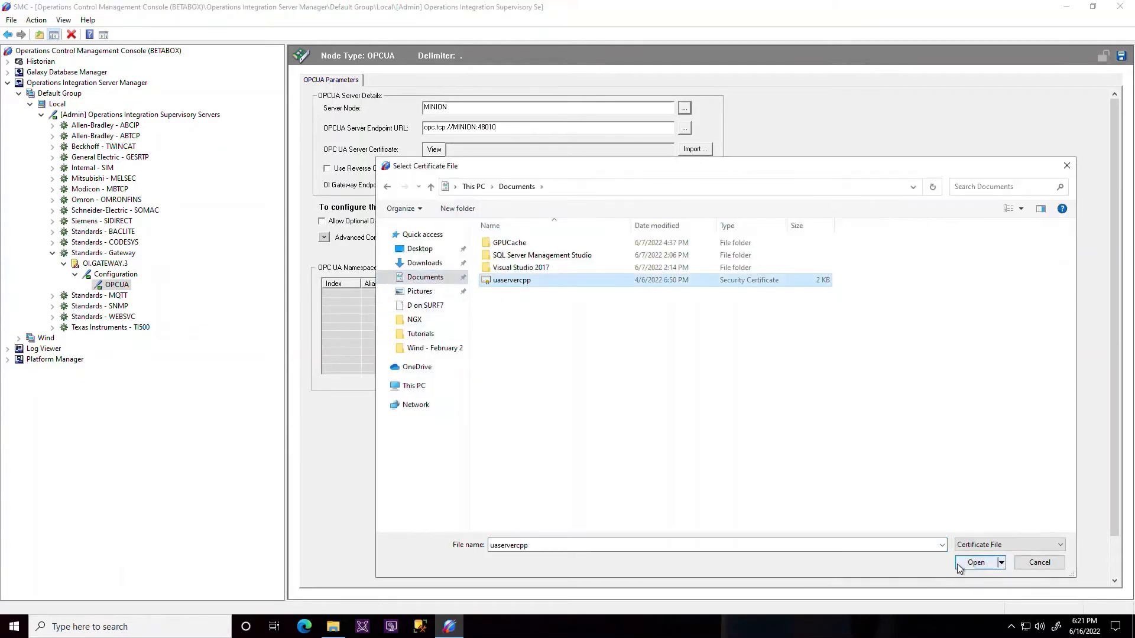
pyautogui.click(975, 563)
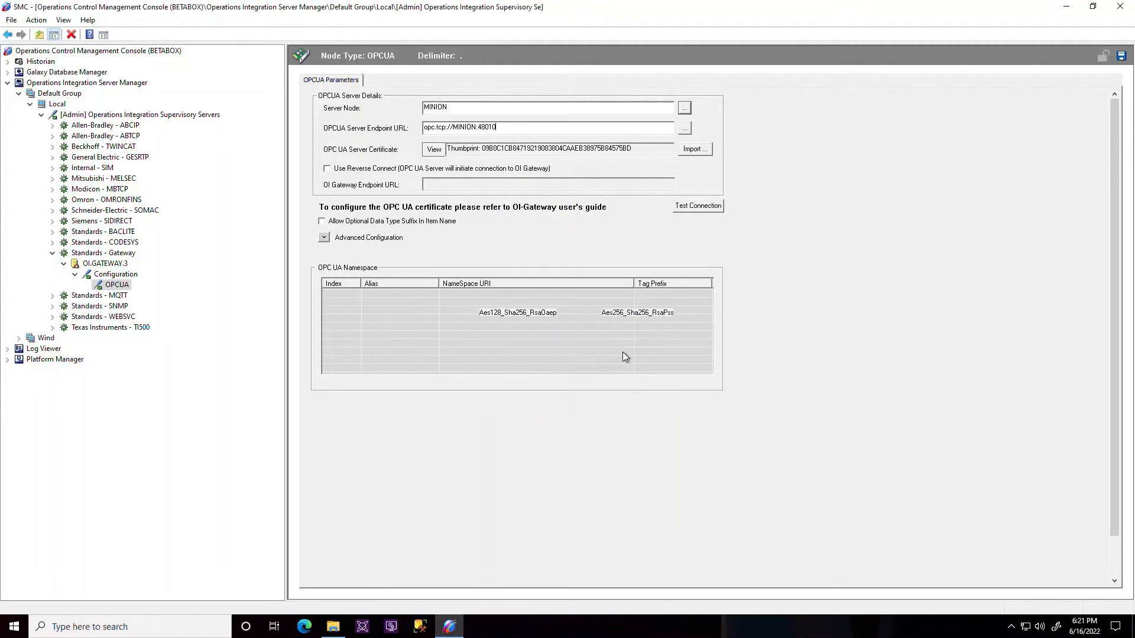
# Step: Enter user aaDemo\Rick in Advanced Configuration, run Test Connection and cancel it
pyautogui.click(322, 238)
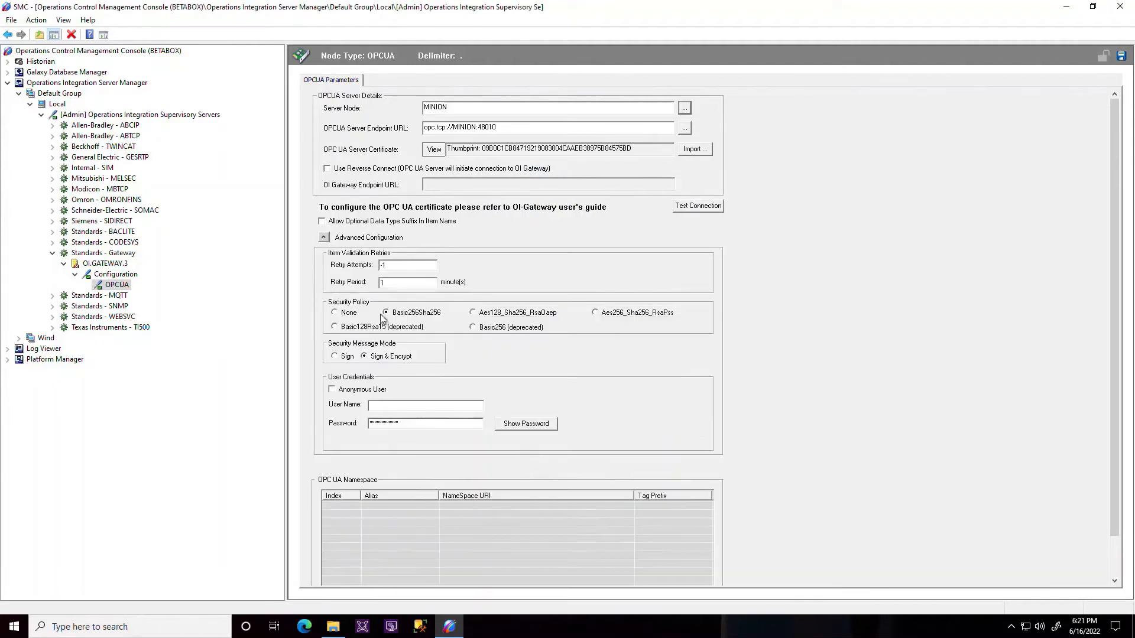
pyautogui.click(426, 404)
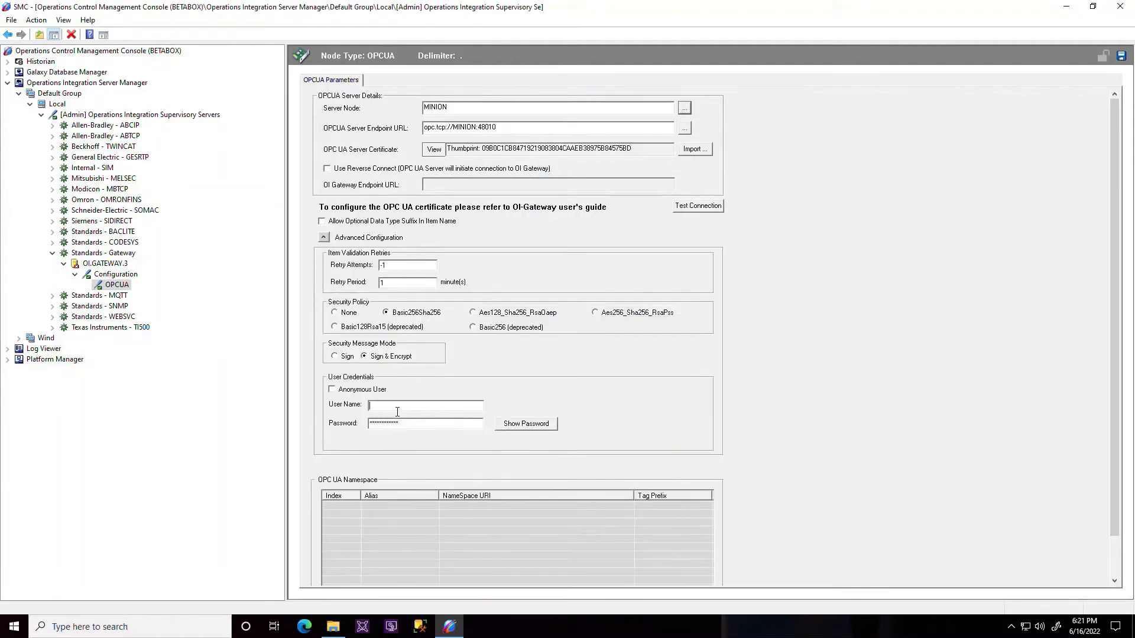
pyautogui.write('aaDemo\\Rick')
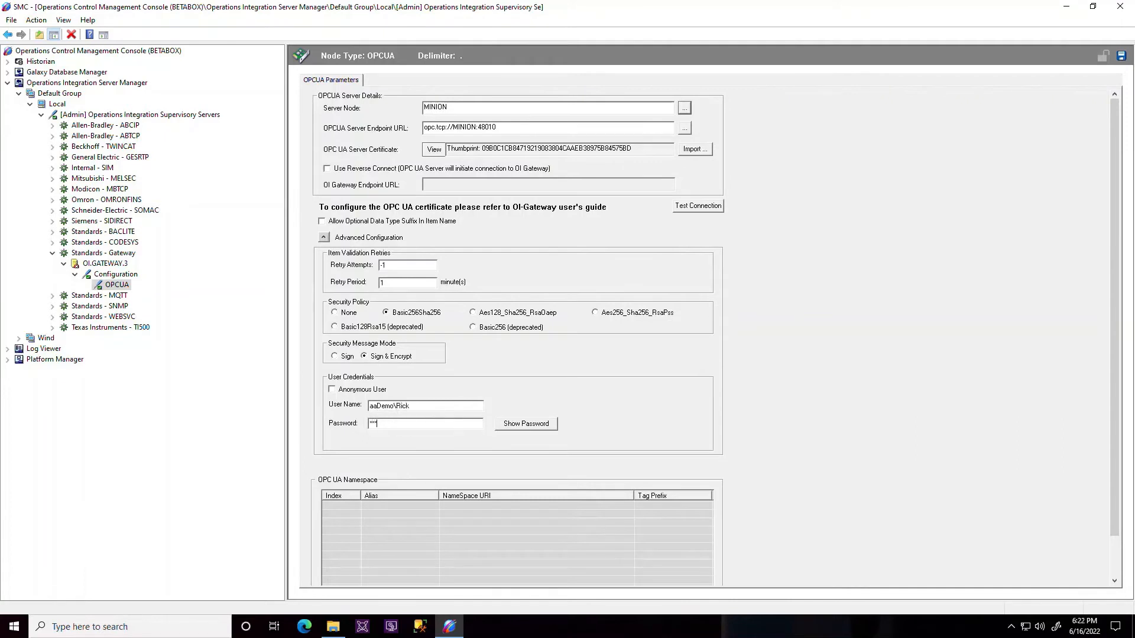
pyautogui.click(698, 206)
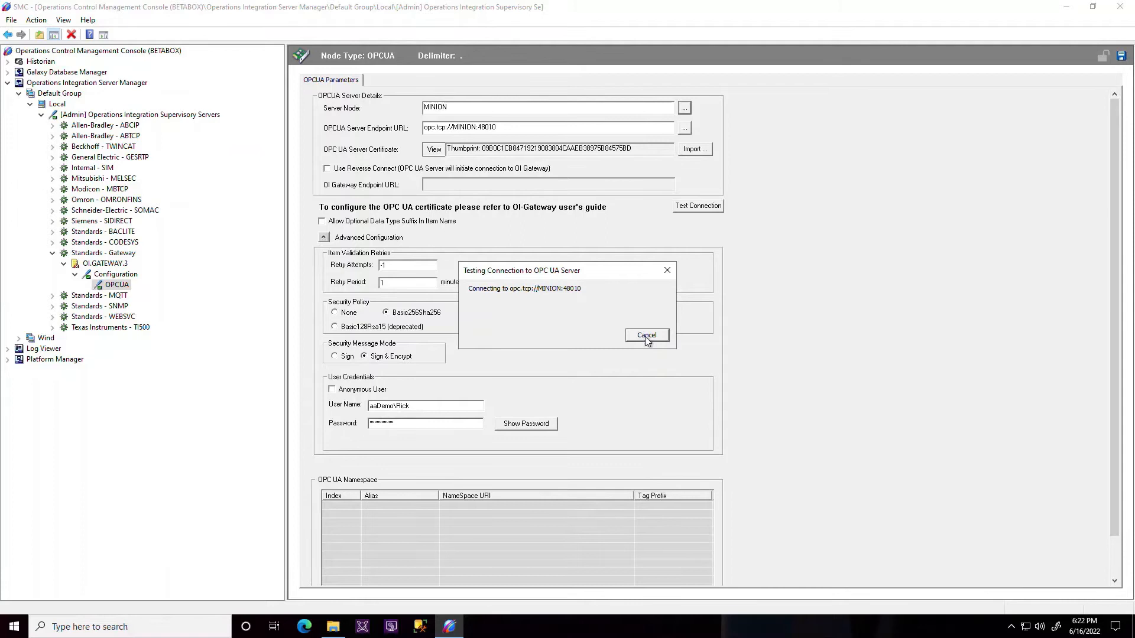
pyautogui.click(645, 335)
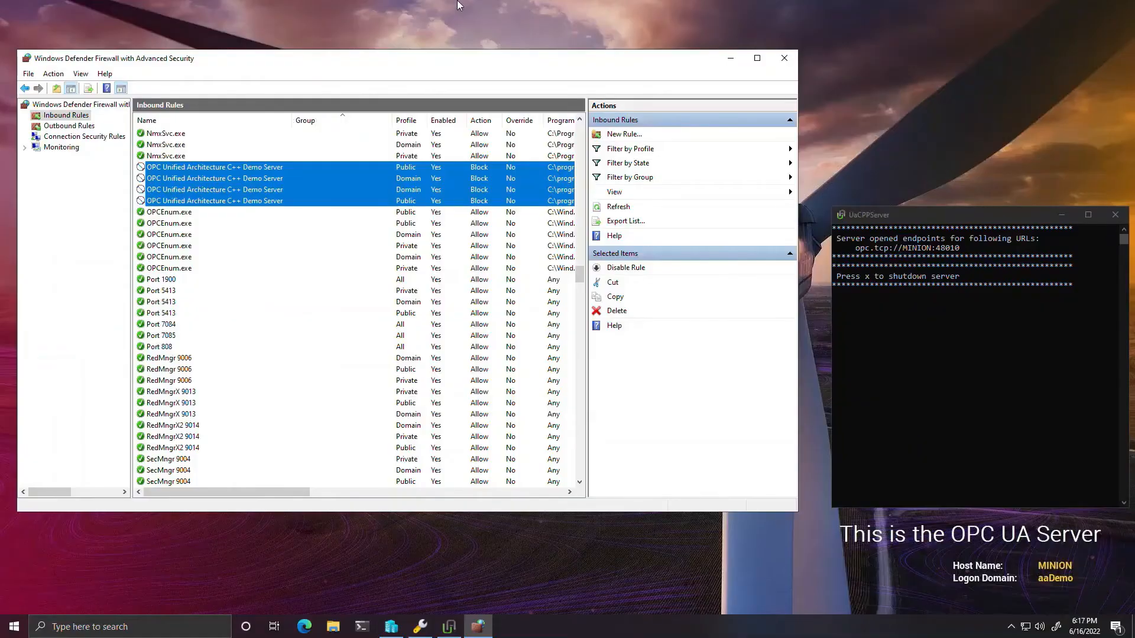
pyautogui.moveTo(947, 219)
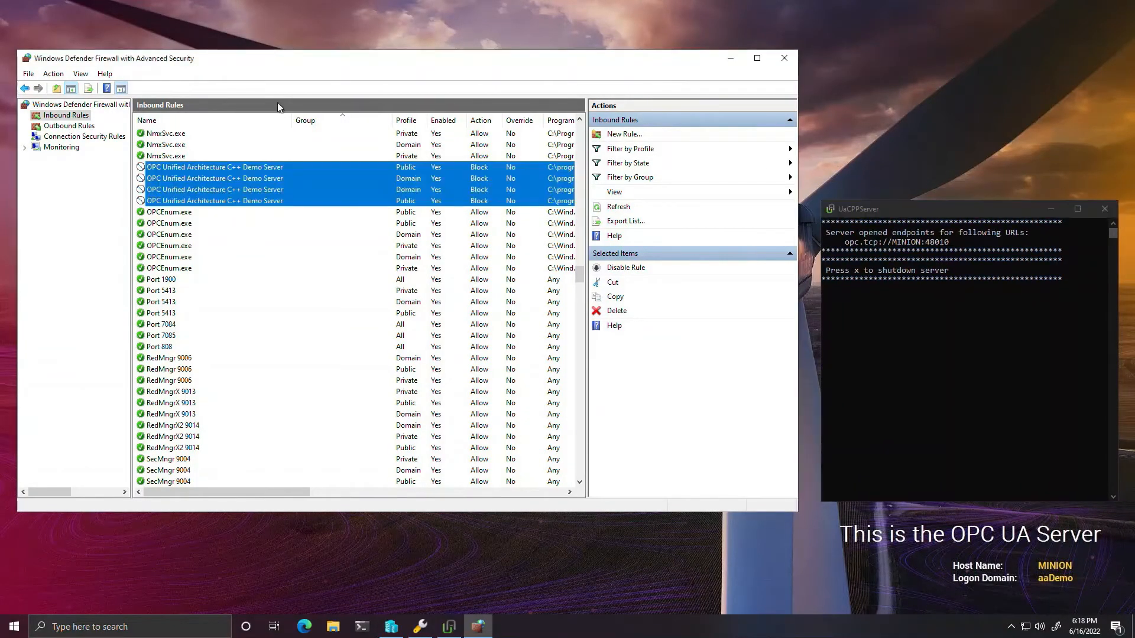
pyautogui.moveTo(184, 229)
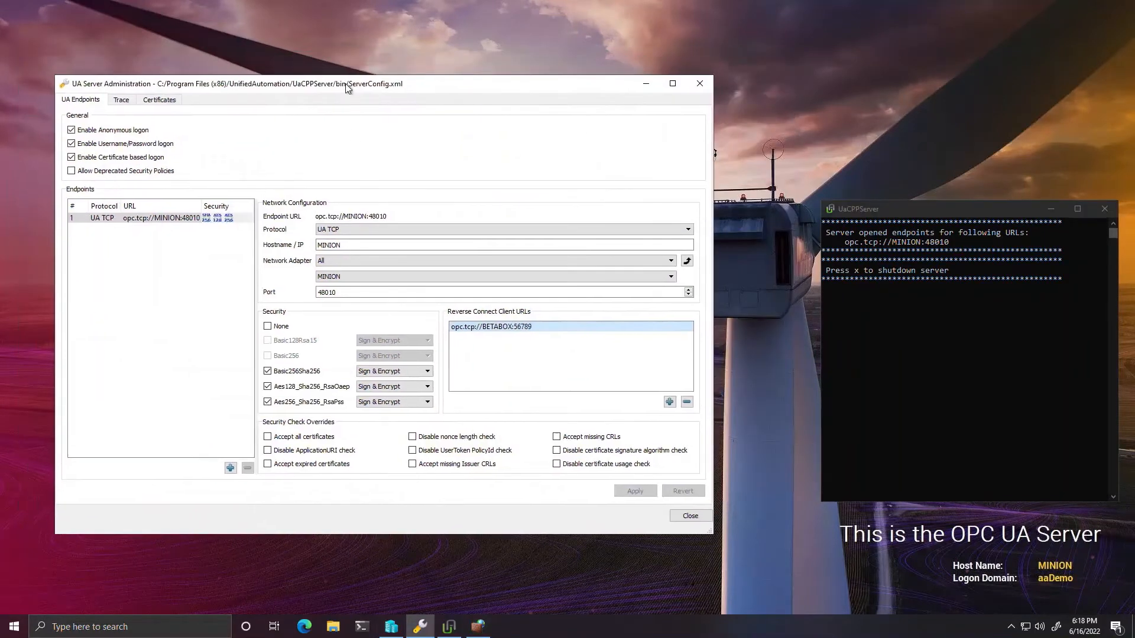
pyautogui.moveTo(524, 340)
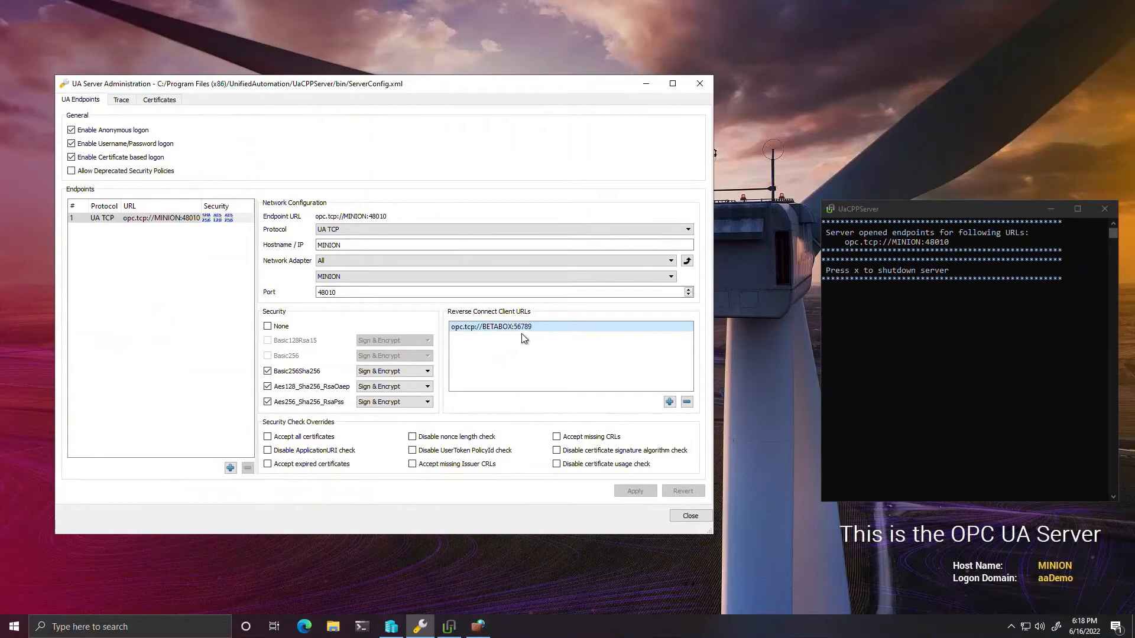
pyautogui.moveTo(520, 338)
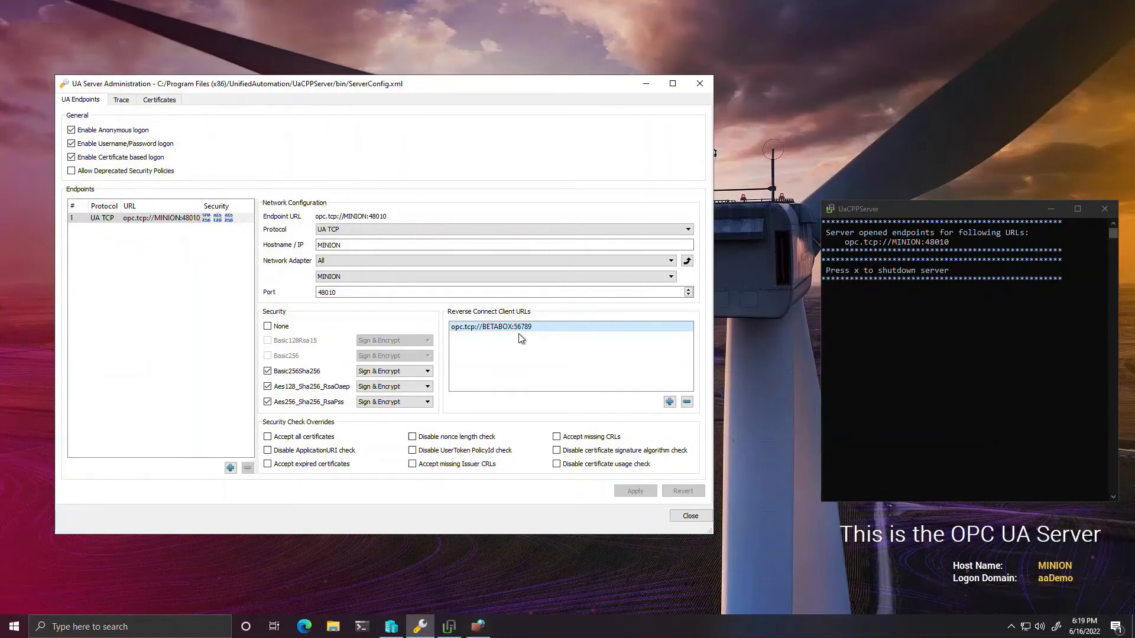
pyautogui.moveTo(543, 340)
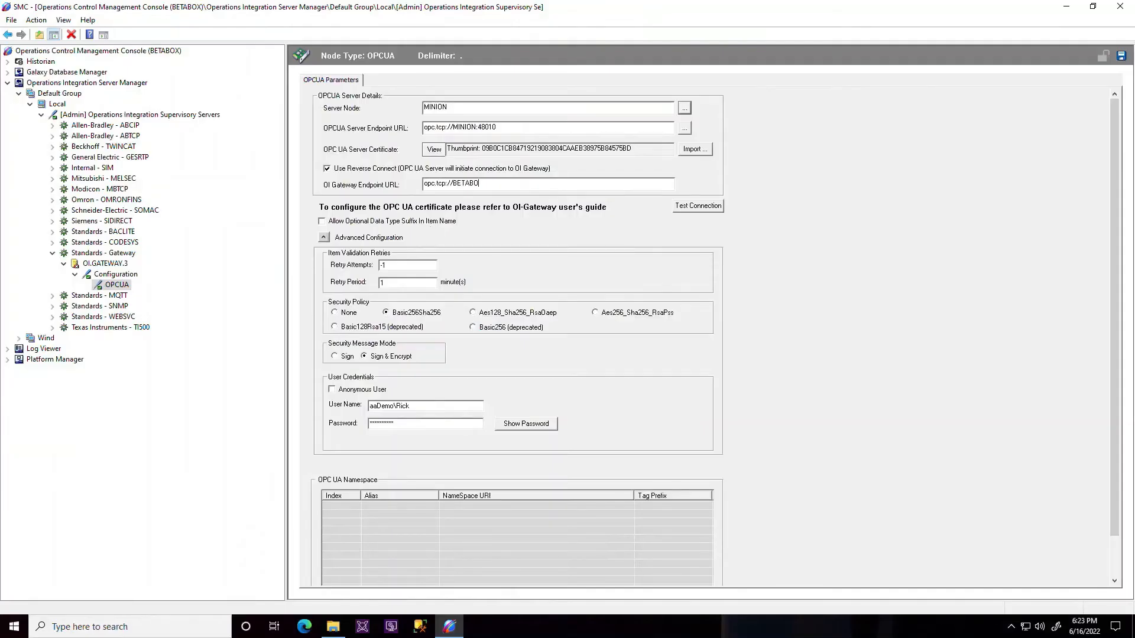
# Step: Enable reverse connect with the OI Gateway endpoint URL for BETABOX
pyautogui.click(697, 205)
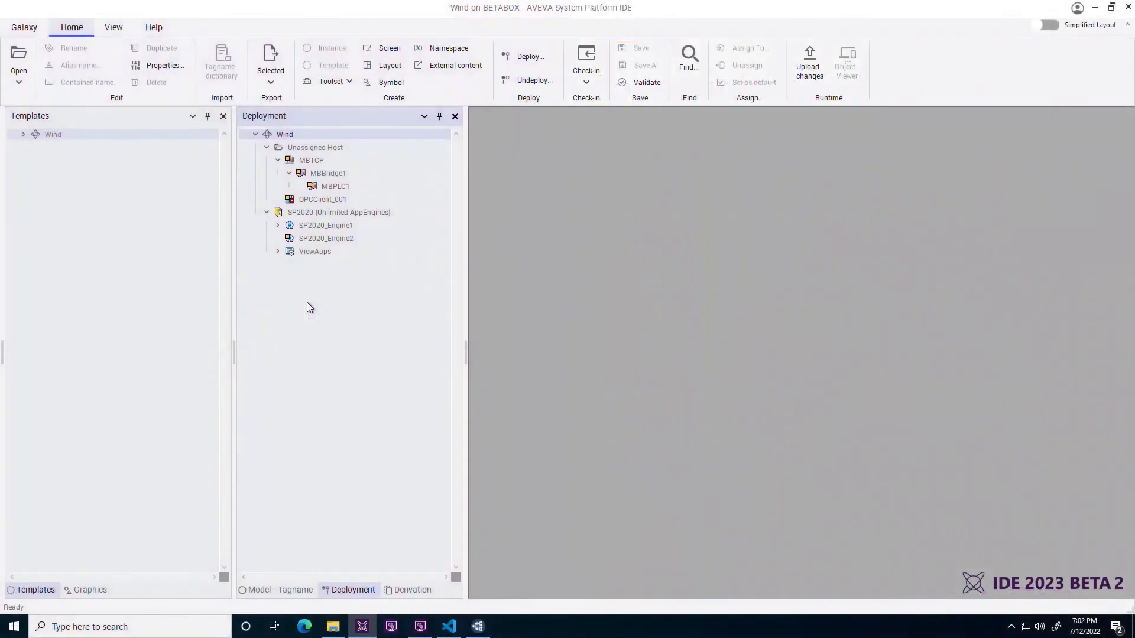
# Step: Rename MBPLC1 under MBBridge1 to MBPLC1_old, then begin renaming OPCClient_001 to MBPLC1
pyautogui.click(327, 172)
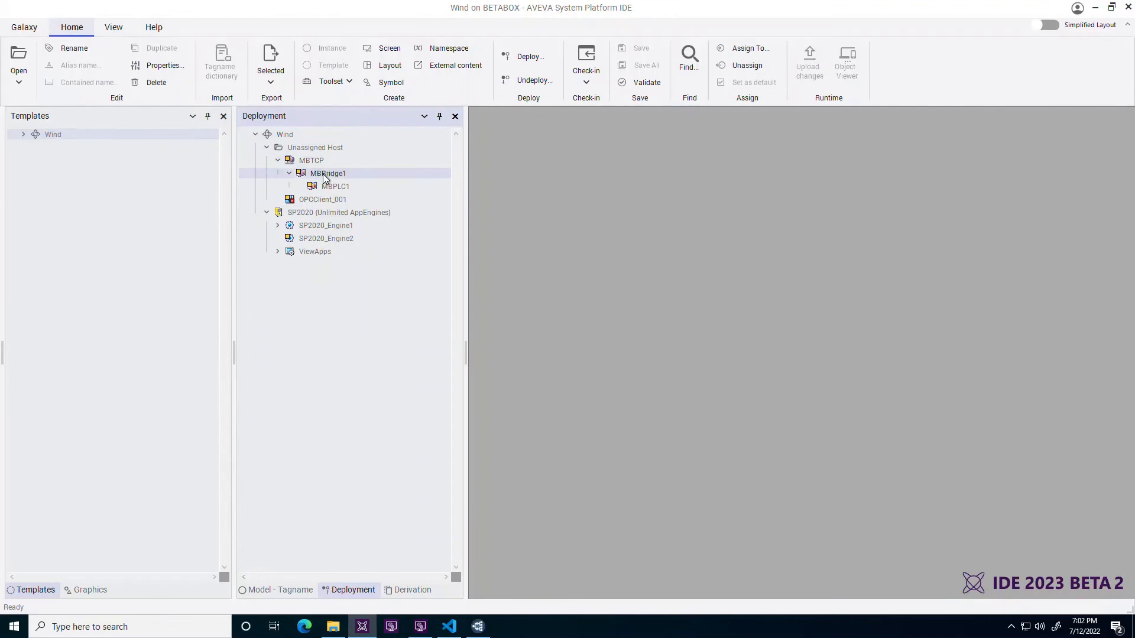
pyautogui.click(334, 185)
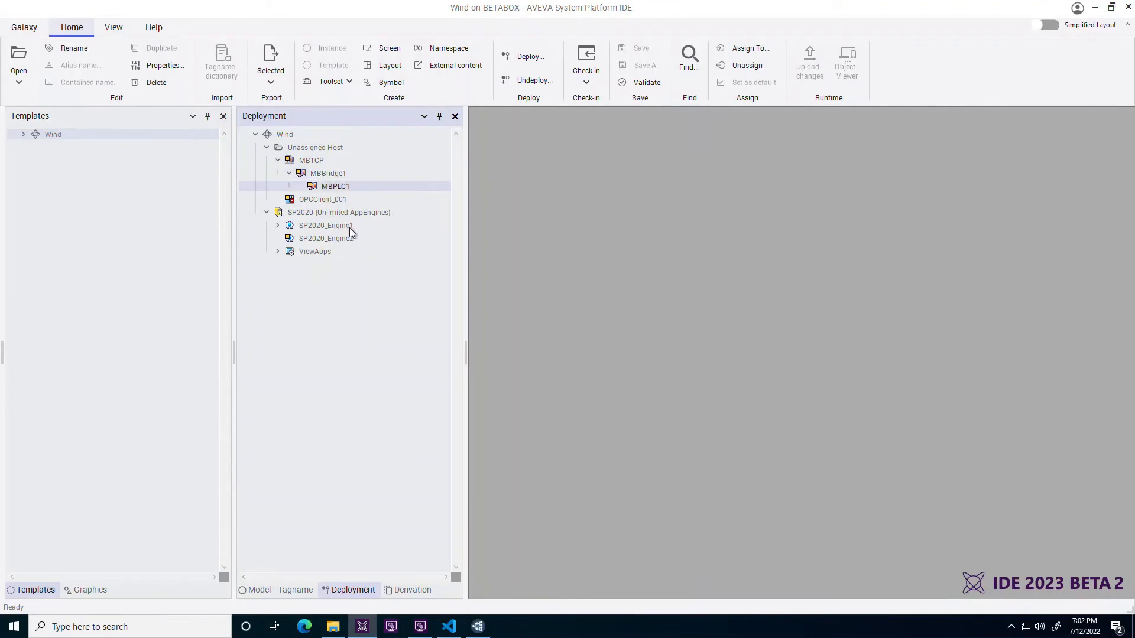
pyautogui.doubleClick(335, 186)
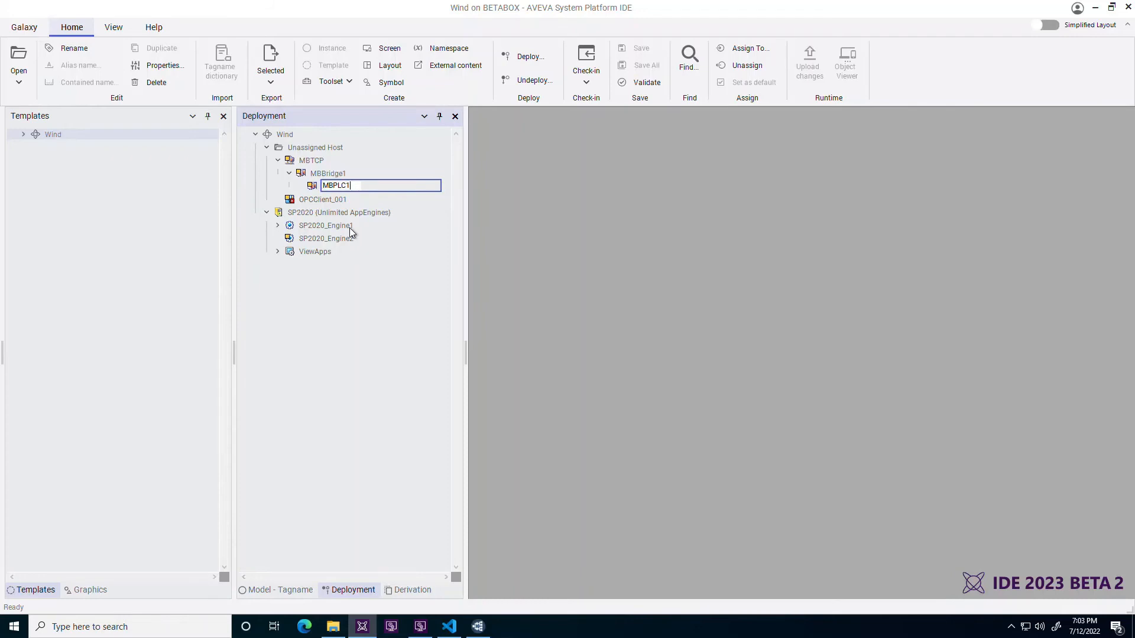
pyautogui.write('_old')
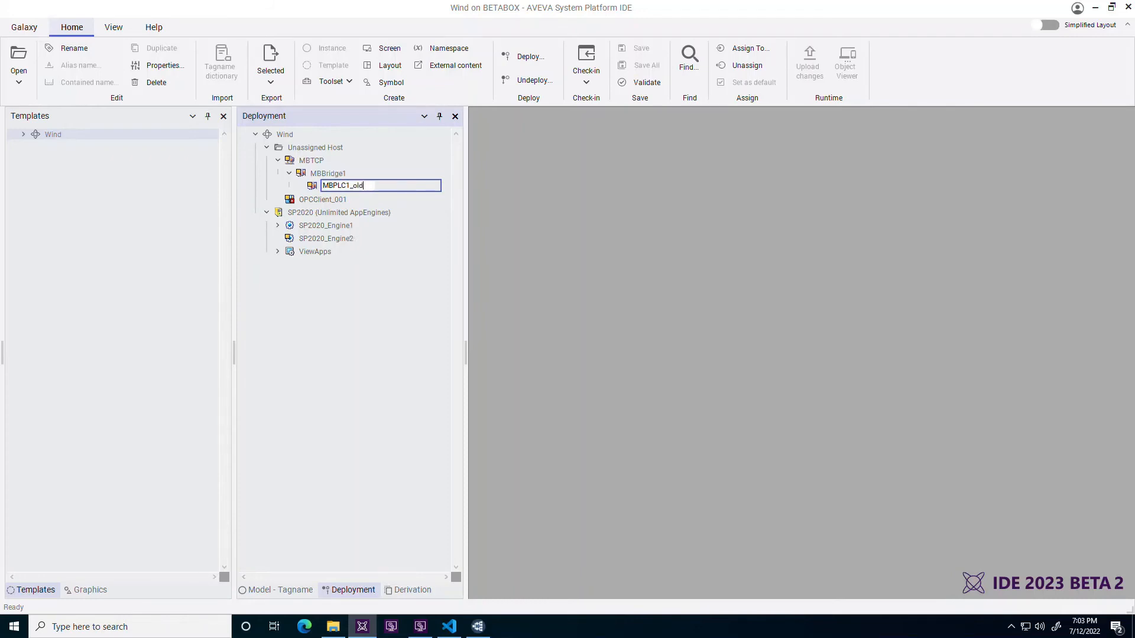
pyautogui.press('Return')
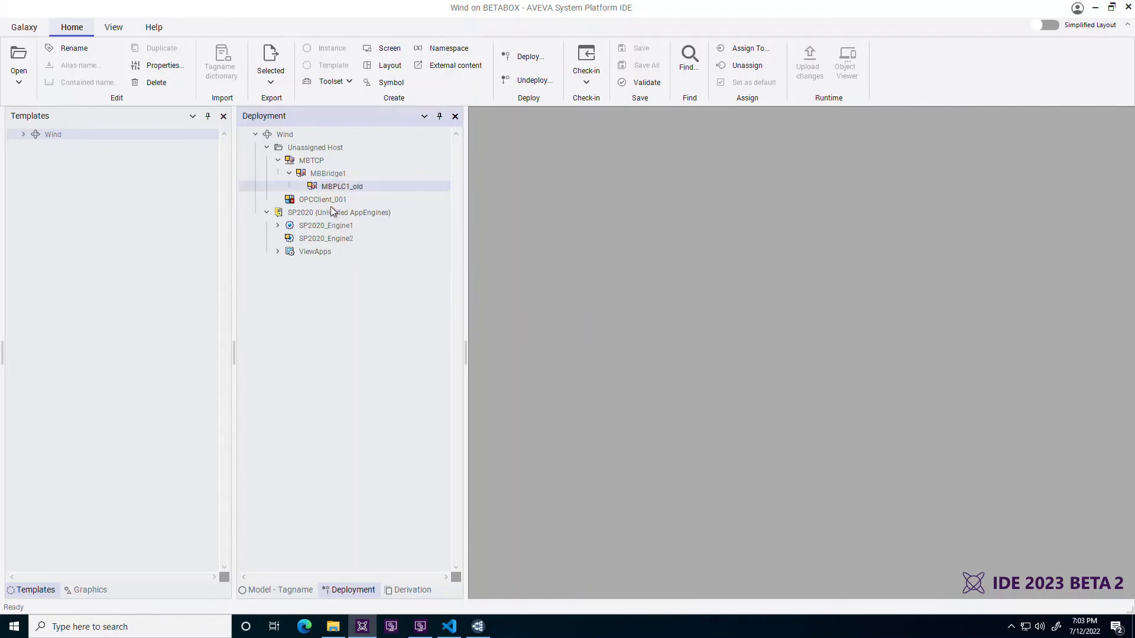
pyautogui.doubleClick(322, 199)
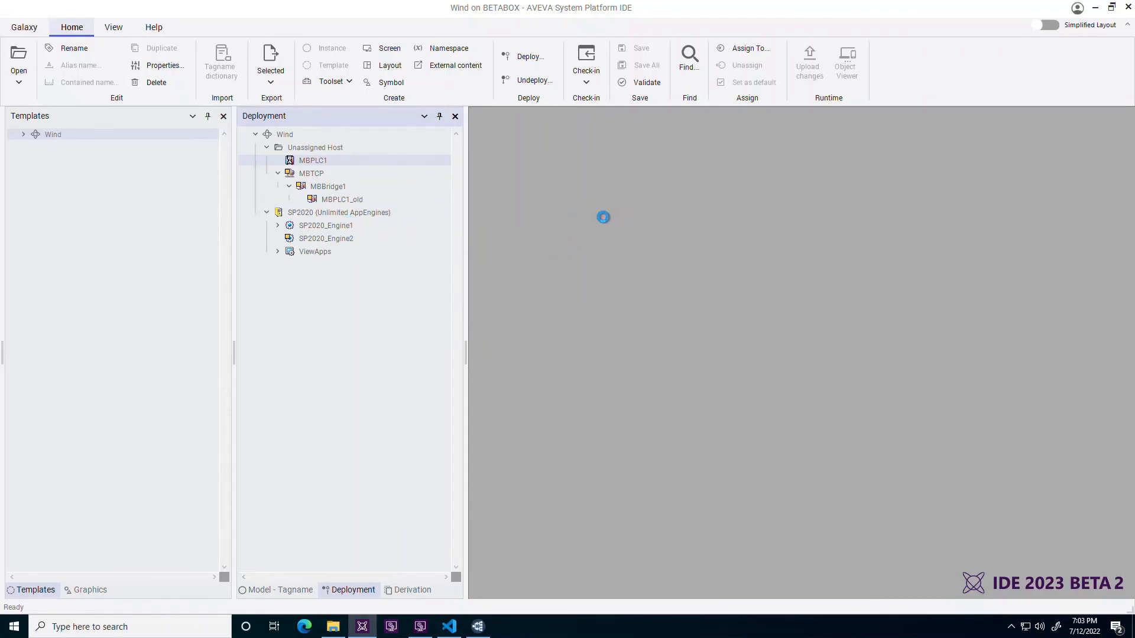
# Step: Select MBPLC1's Default scan group and start editing its Hierarchy Path cell
pyautogui.doubleClick(312, 159)
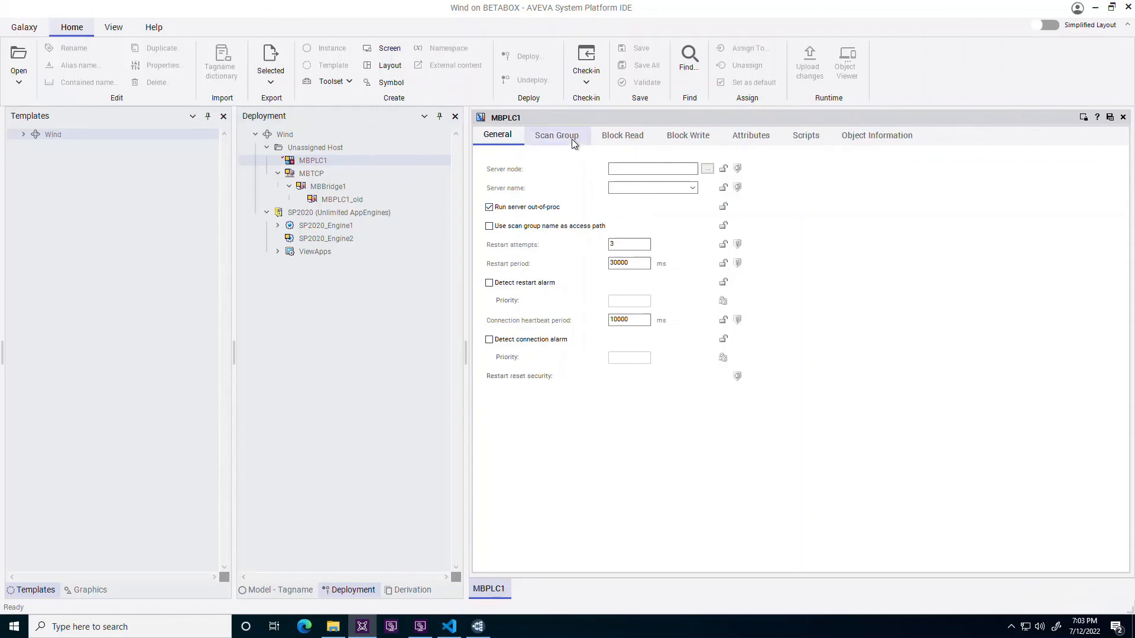
pyautogui.click(557, 135)
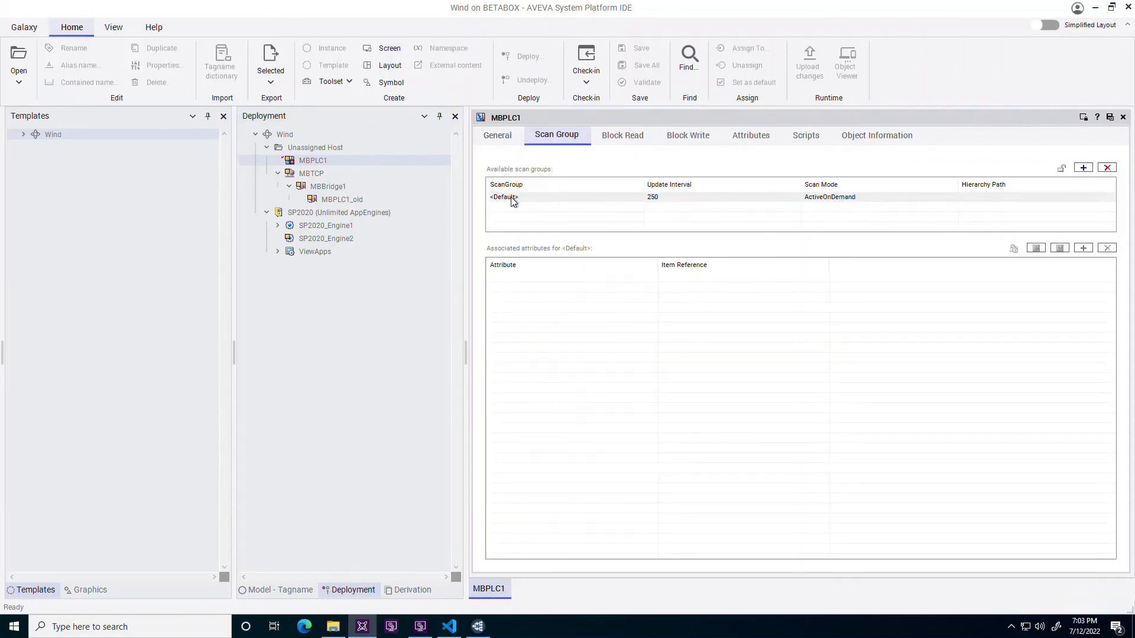
pyautogui.click(503, 197)
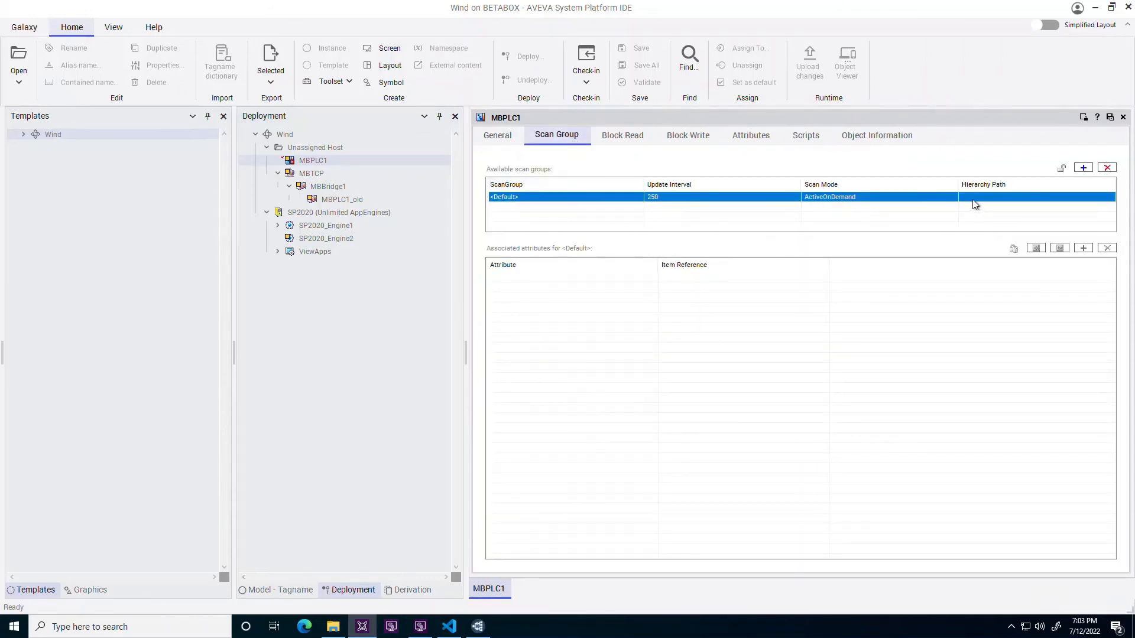
pyautogui.click(1036, 198)
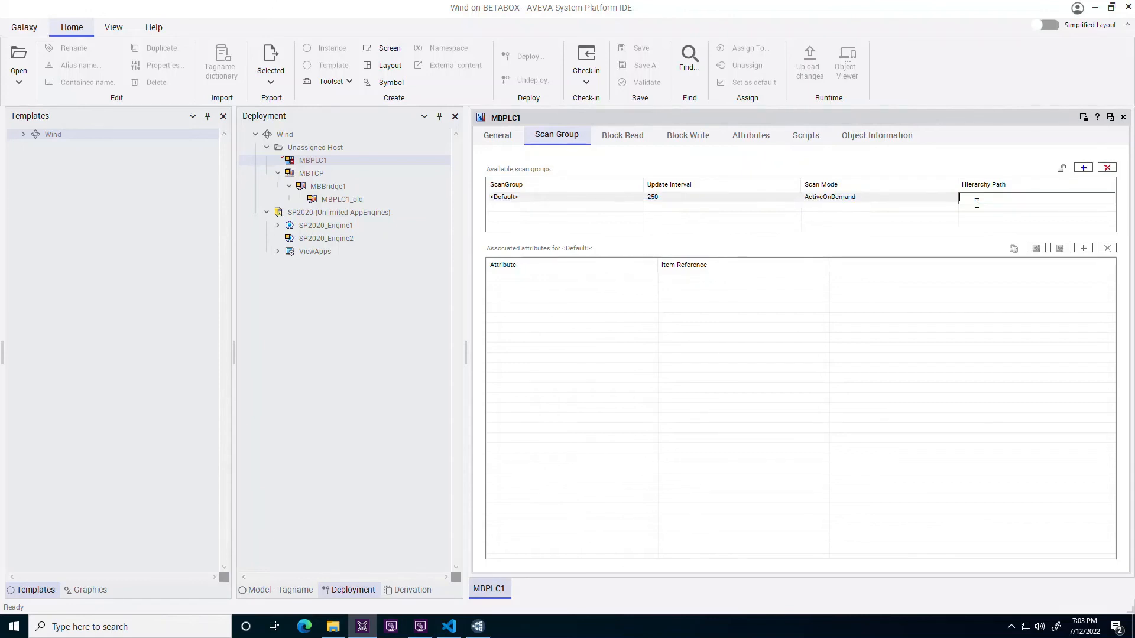
# Step: Enter MBTCP.MBBridge1 as the Default scan group's hierarchy path
pyautogui.write('M')
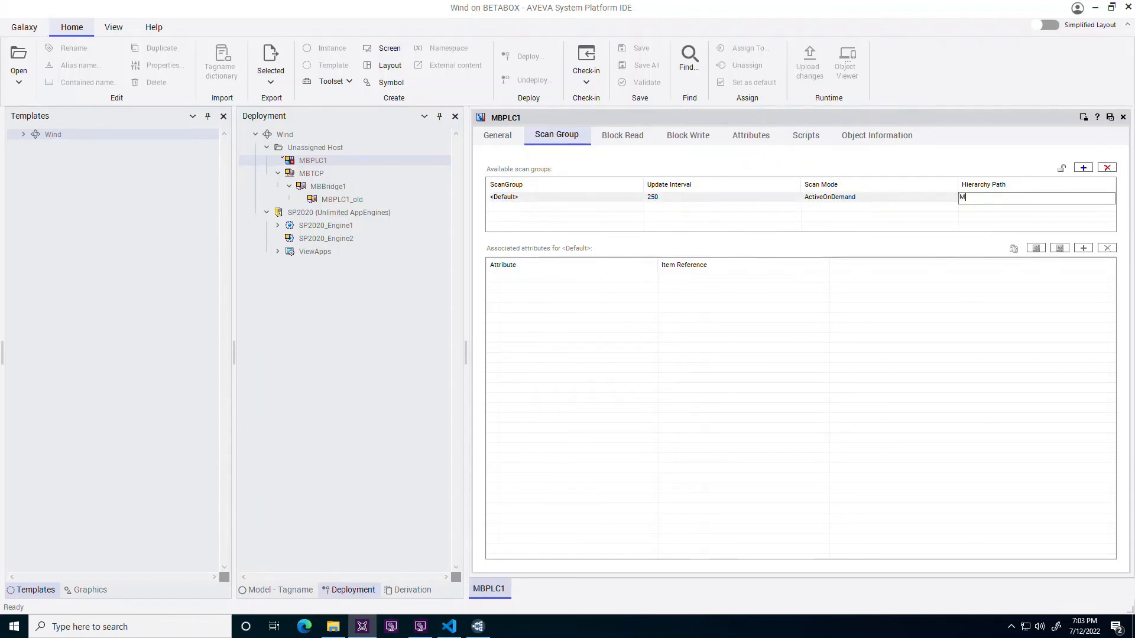
pyautogui.write('BTCP')
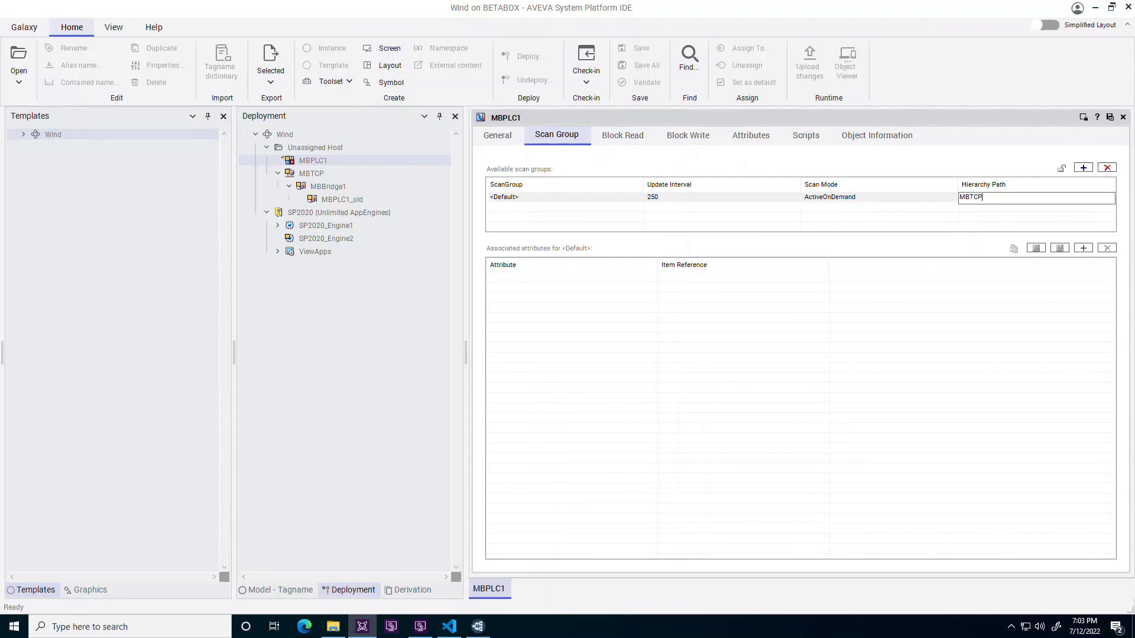
pyautogui.write('.MBBridge')
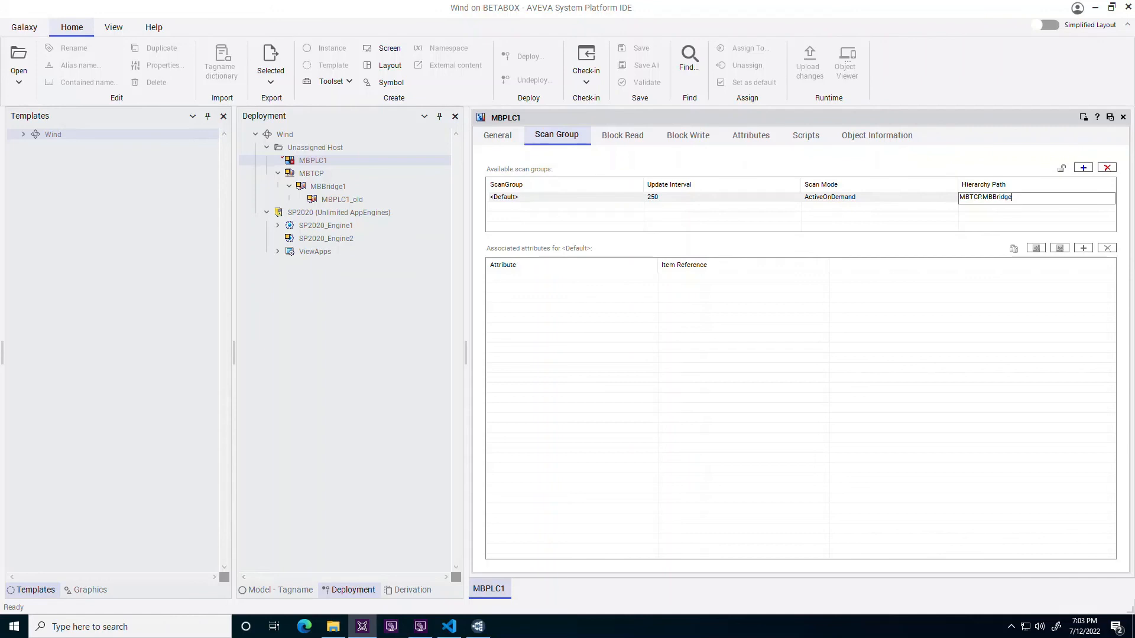
pyautogui.write('1.')
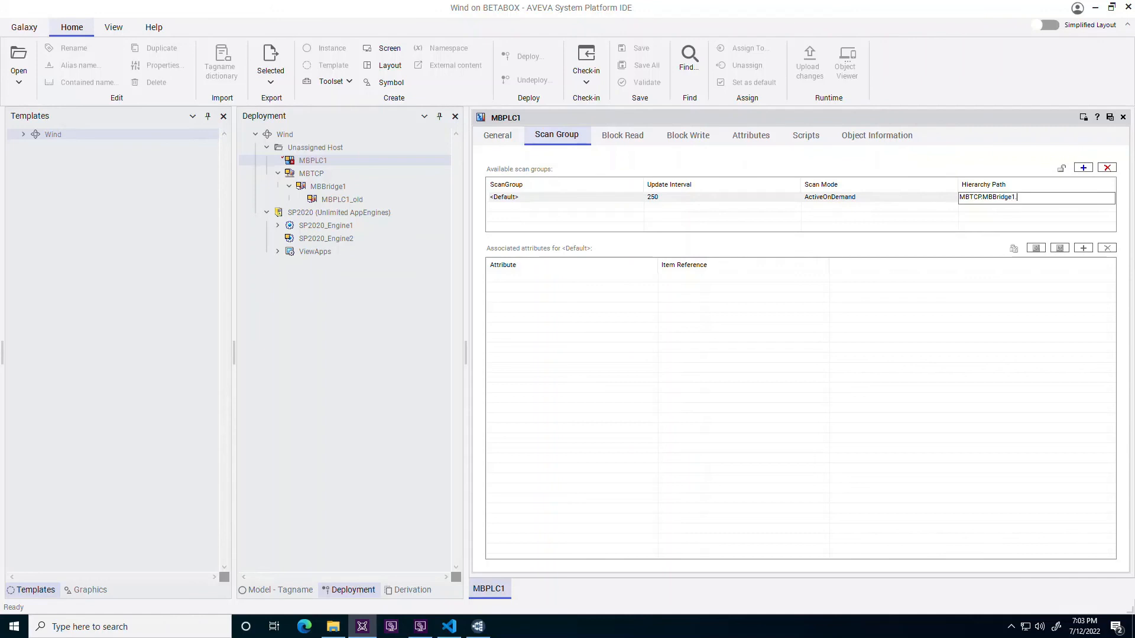